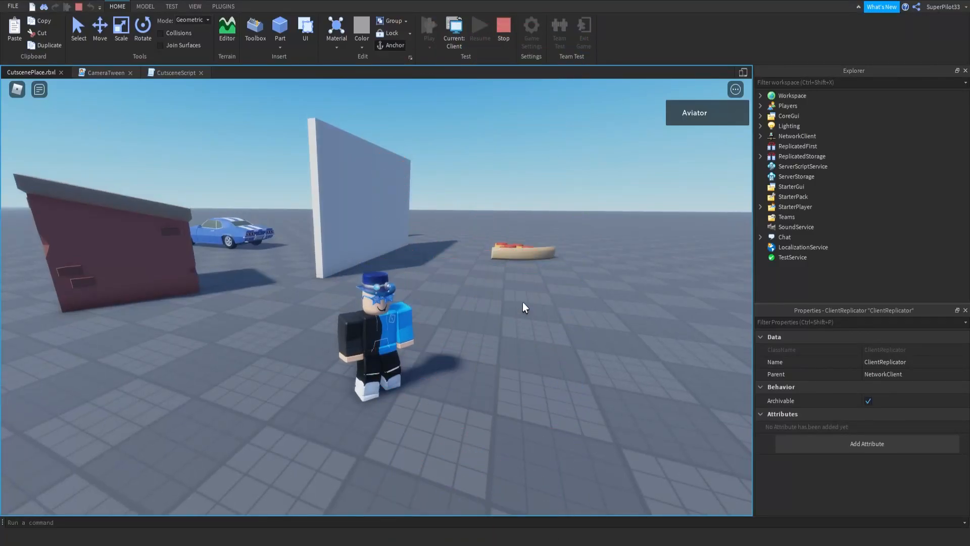
mouse_move(520, 304)
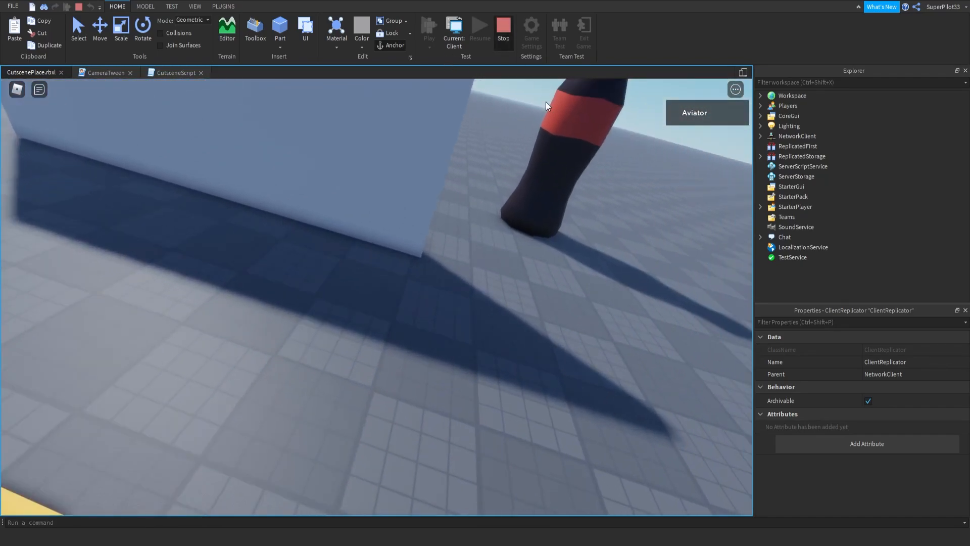
Step: Bring up the CutsceneScript code while the play test keeps running
click(503, 29)
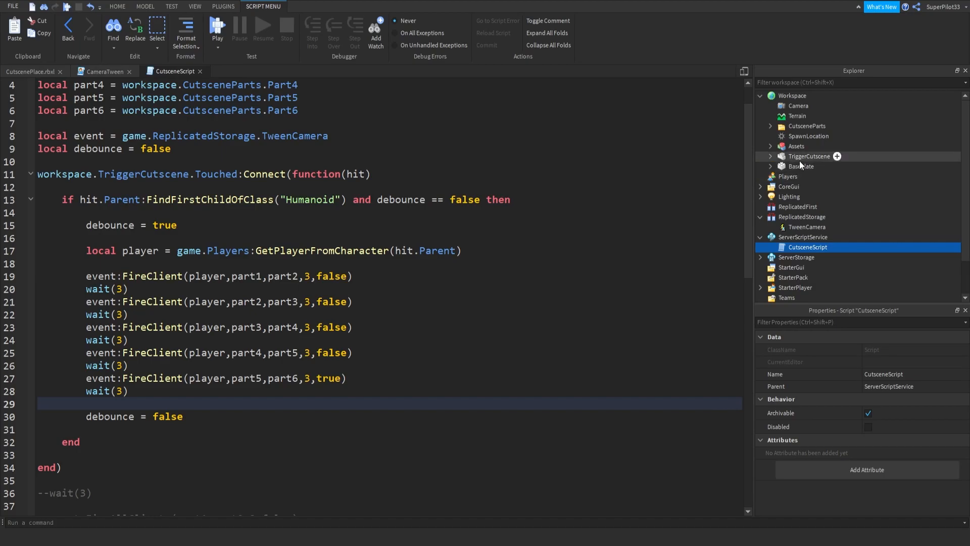
Step: Inspect TriggerCutscene, the character model and the Players entry, then return to CutsceneScript
click(809, 156)
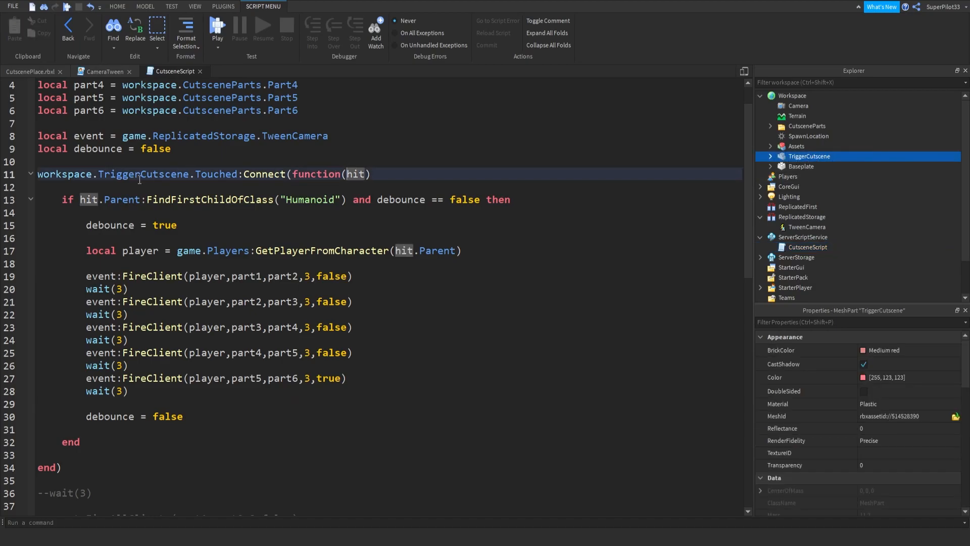
click(309, 174)
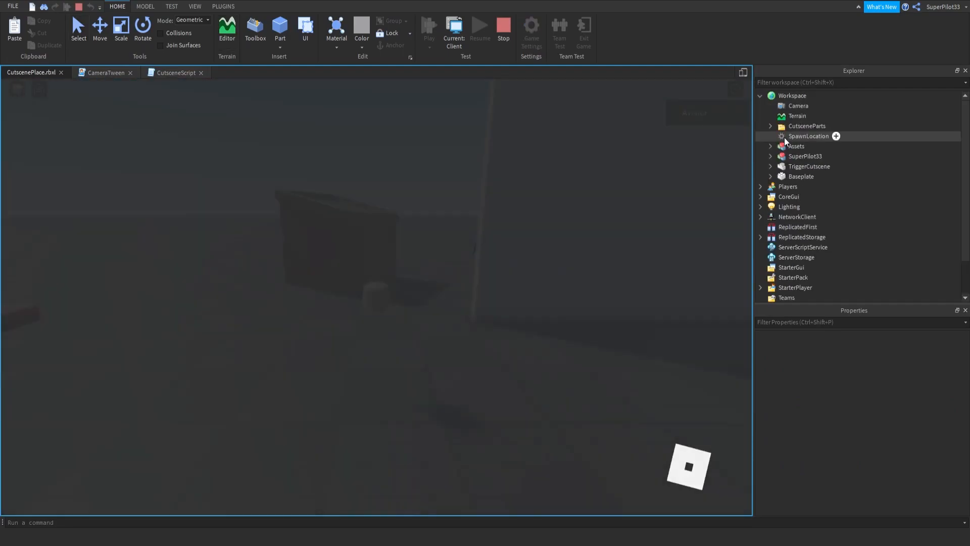
click(805, 156)
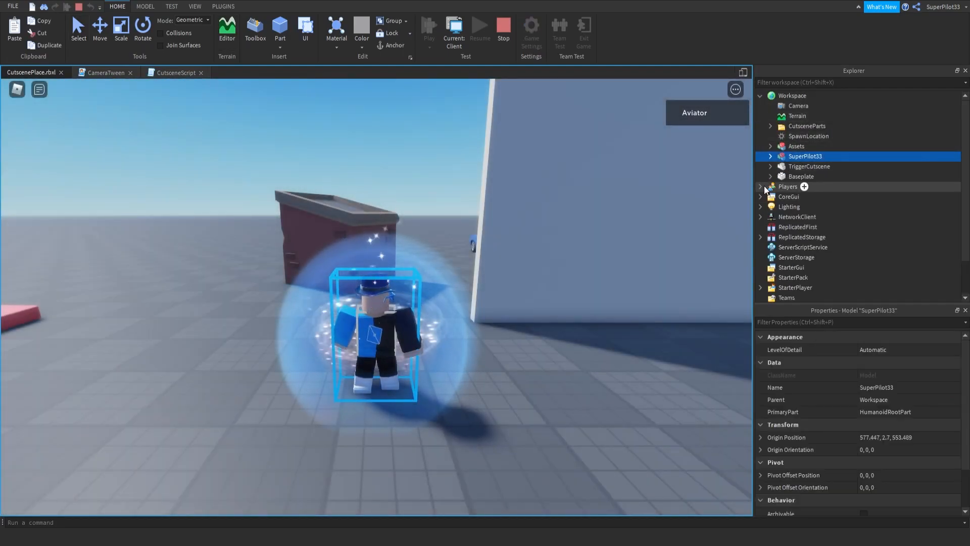
click(789, 186)
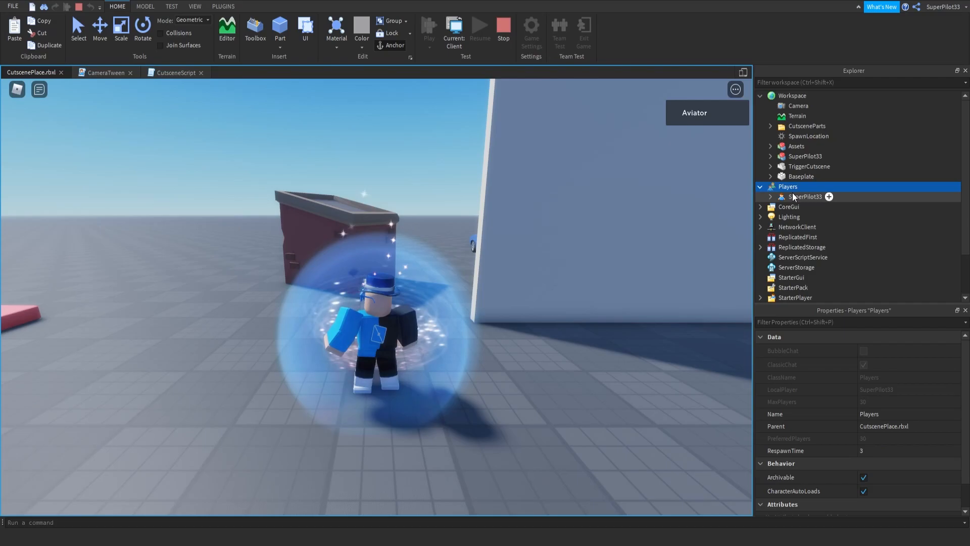
click(805, 156)
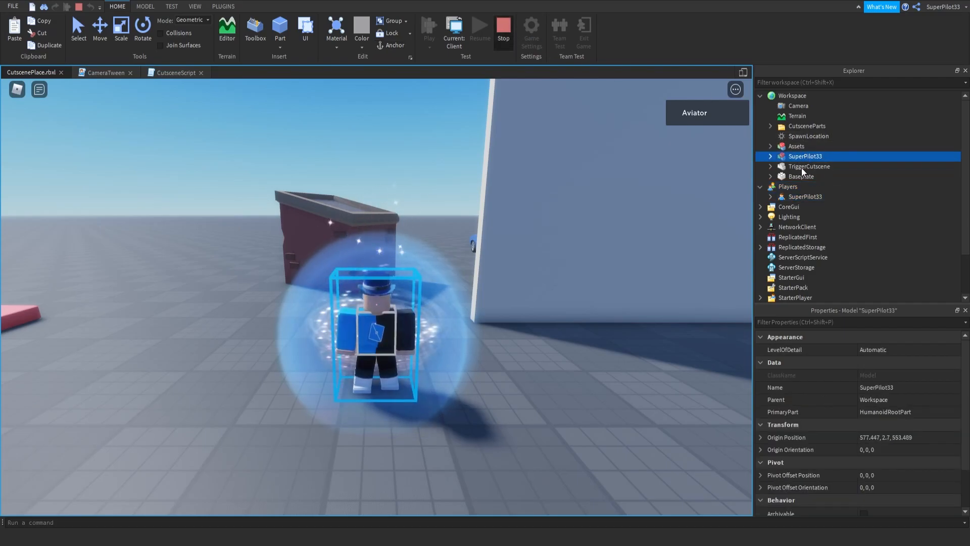
click(174, 71)
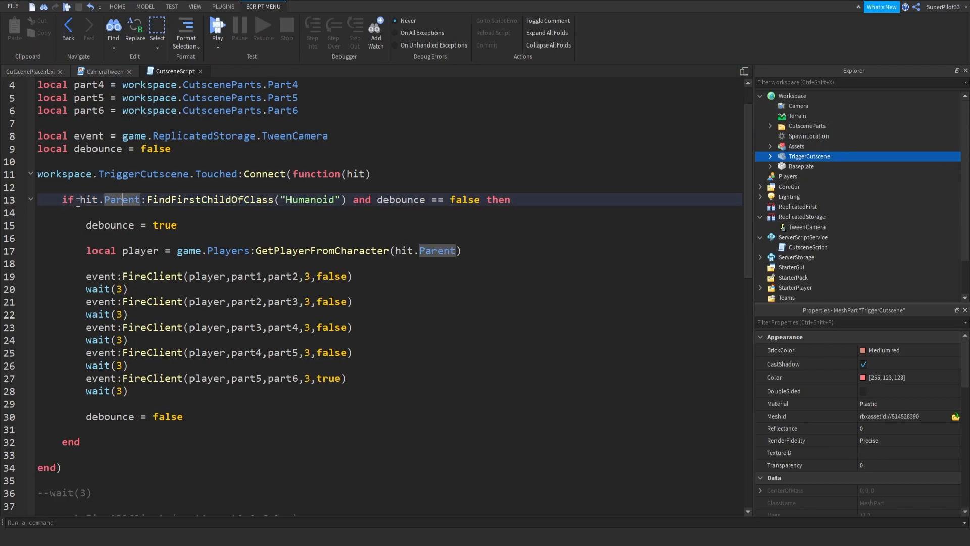
double_click(211, 199)
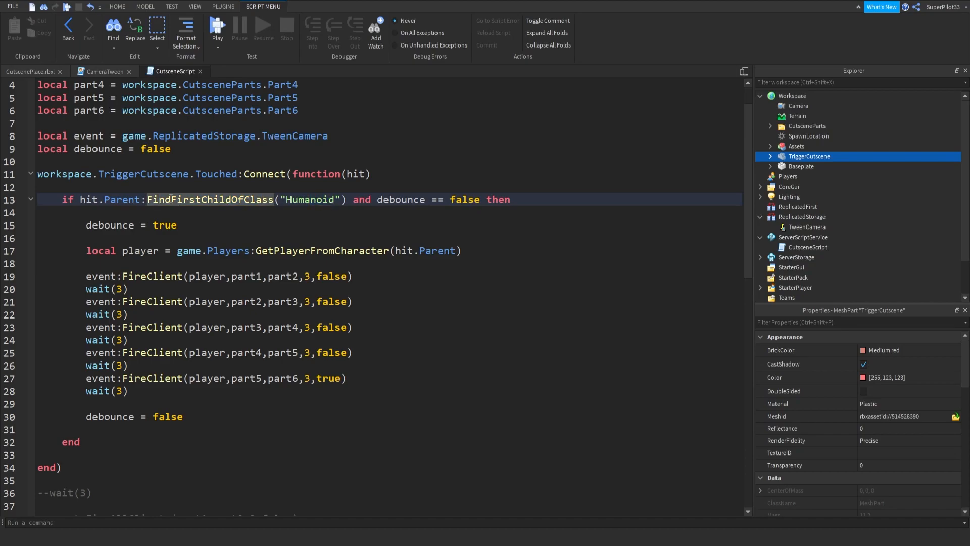
drag(226, 199, 346, 199)
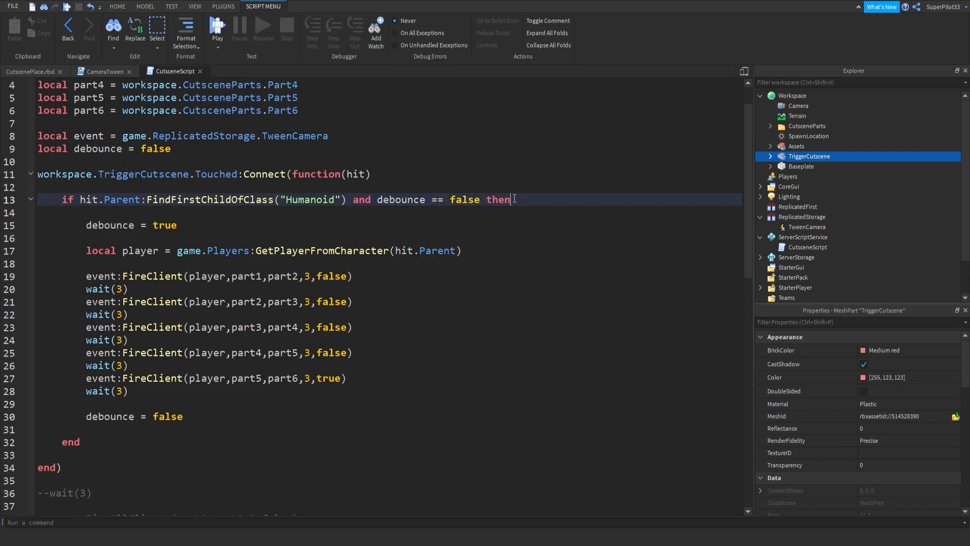
double_click(115, 224)
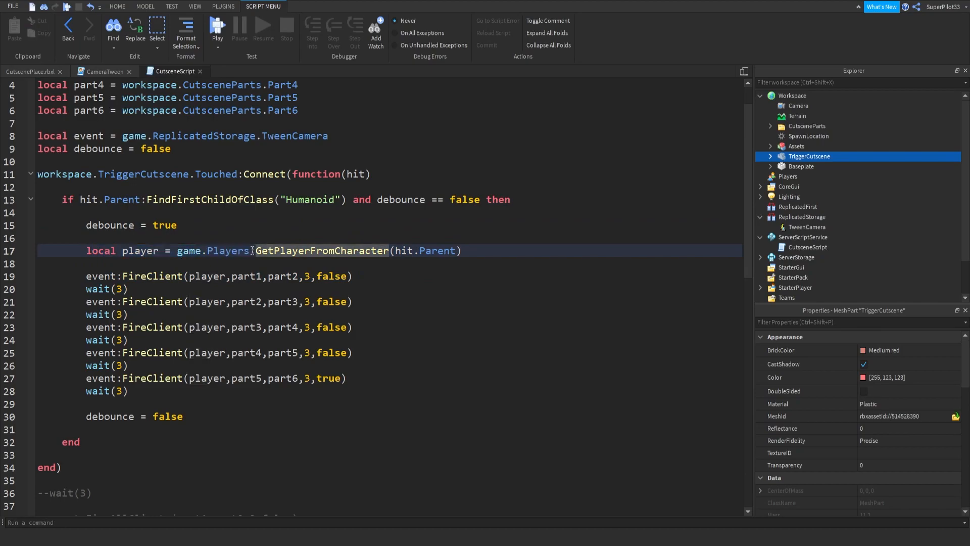
double_click(322, 251)
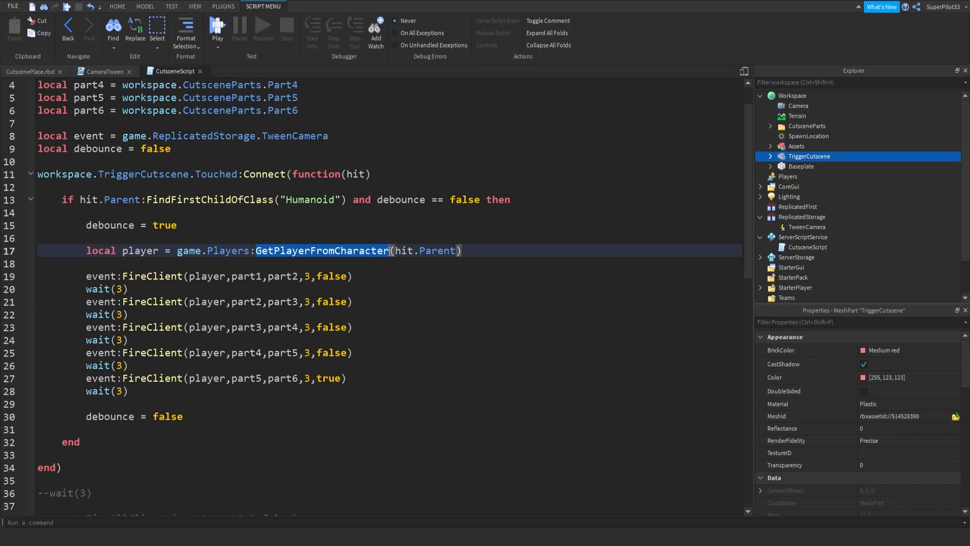
mouse_move(799, 106)
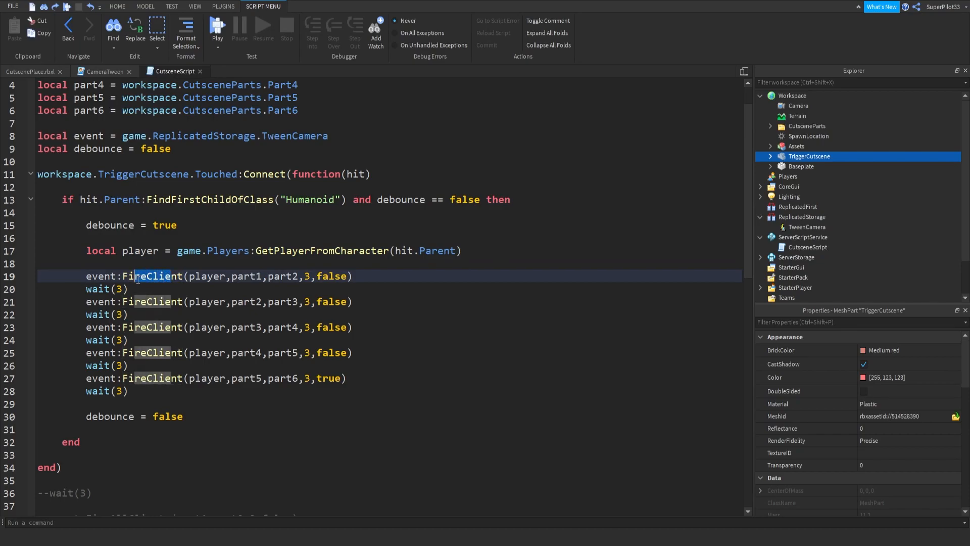
double_click(246, 276)
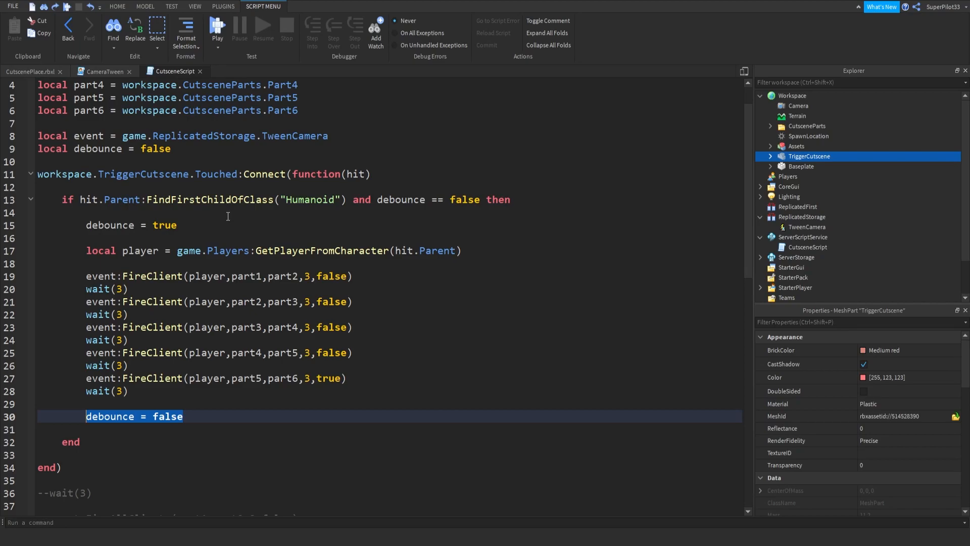
mouse_move(133, 299)
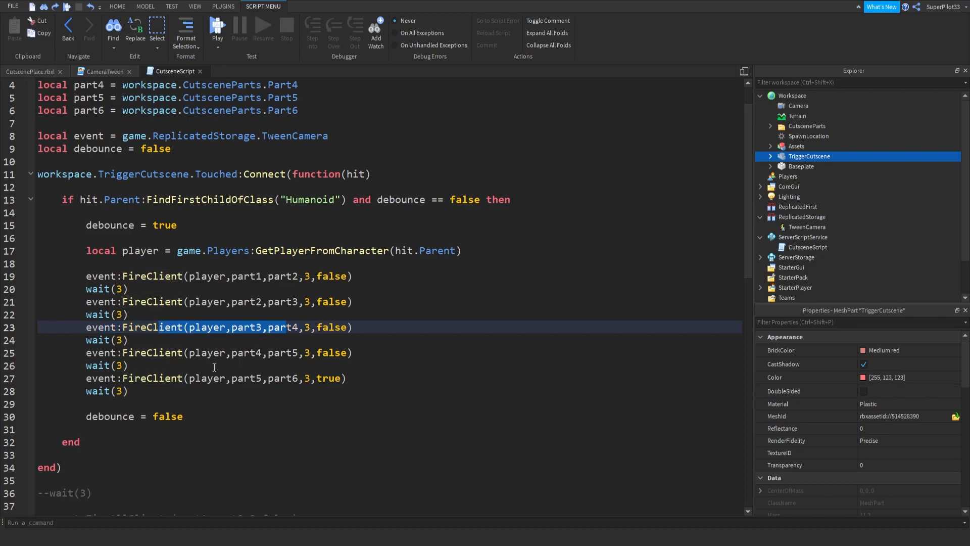
click(199, 365)
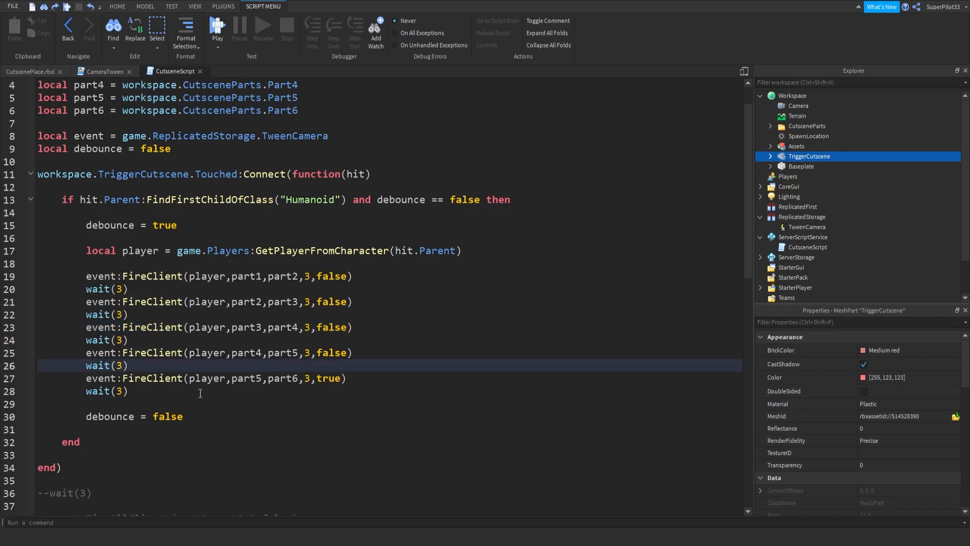
mouse_move(191, 317)
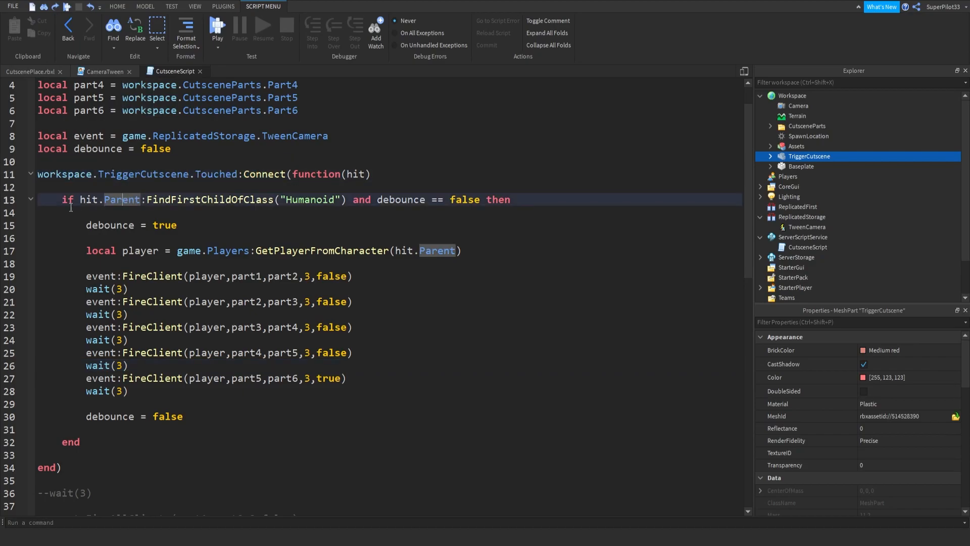
drag(105, 250, 265, 353)
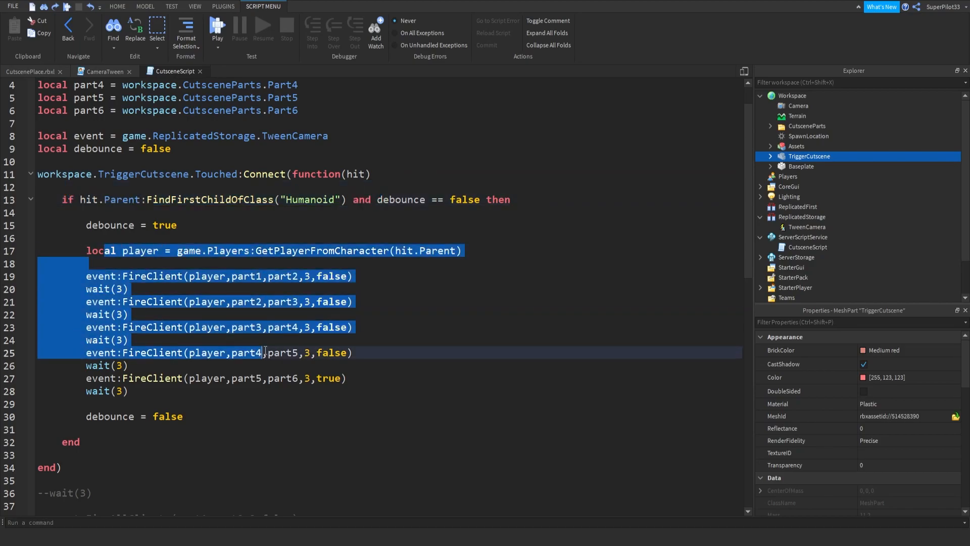
click(130, 313)
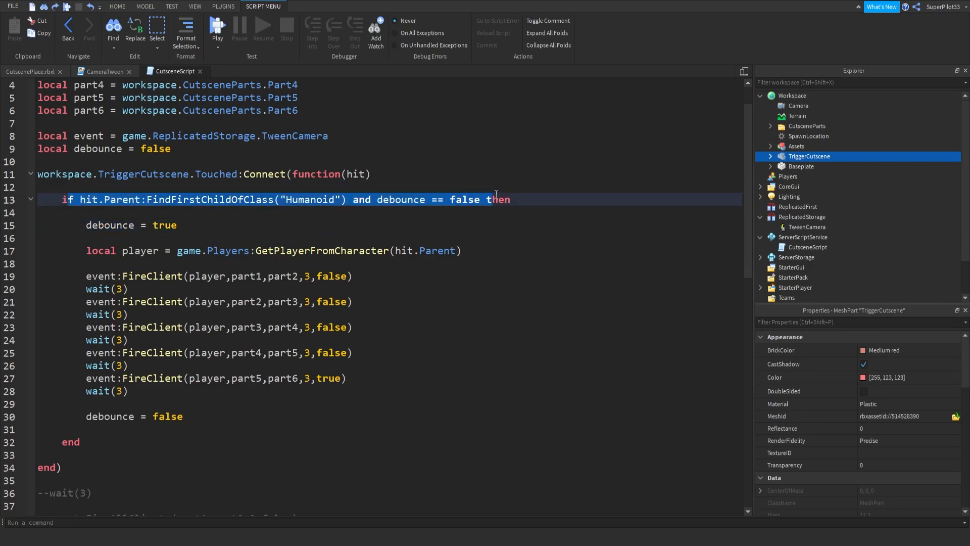
click(447, 200)
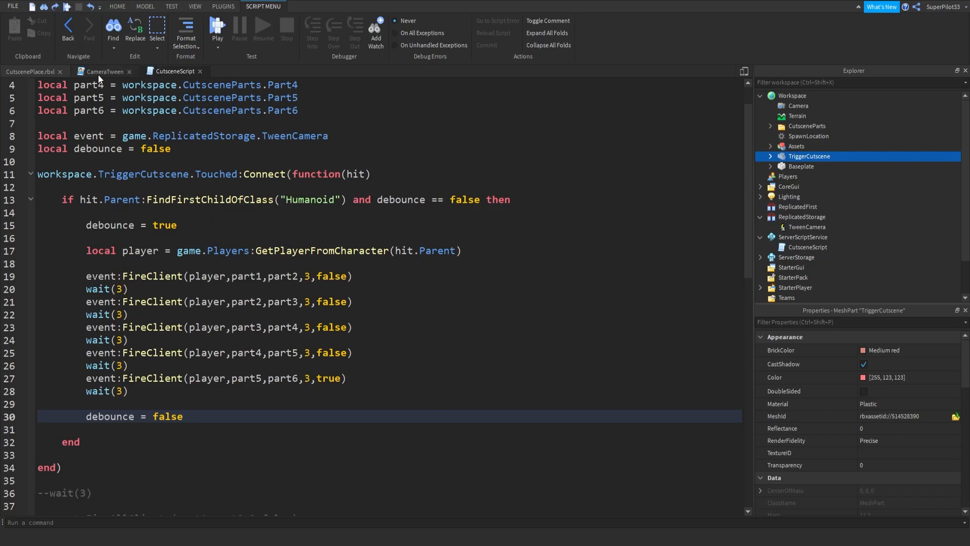
Step: Add hit.Parent:FindFirstChildOfClass("Humanoid").WalkSpeed = 0 below debounce = true
click(117, 6)
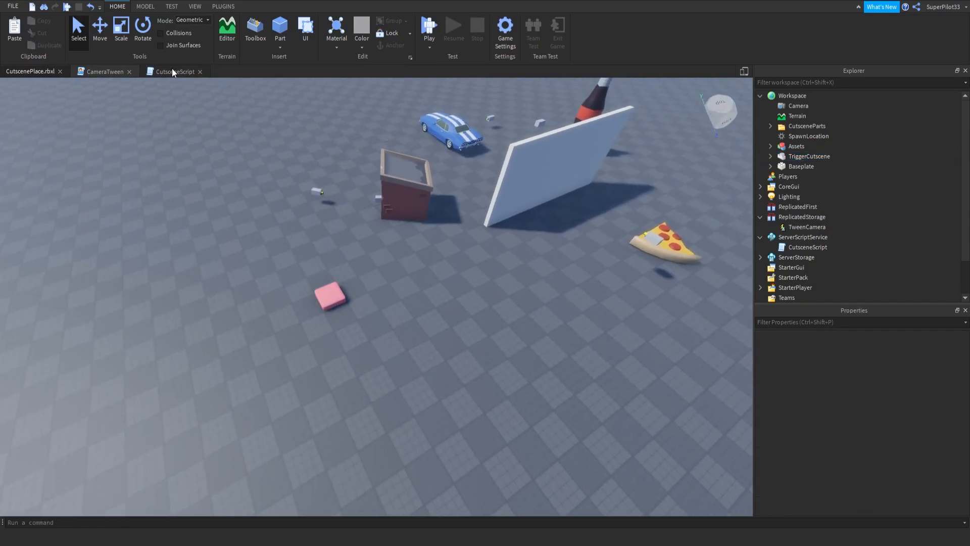
click(176, 71)
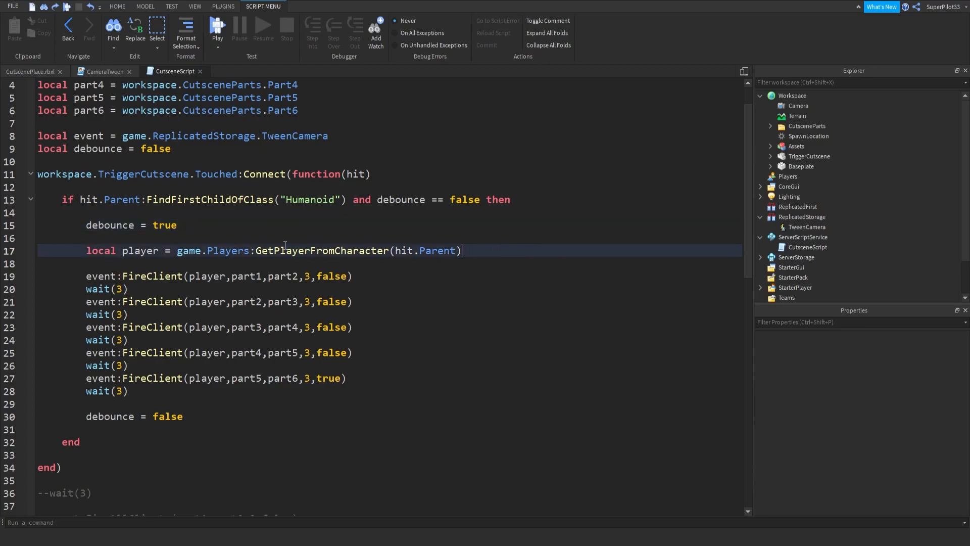
double_click(309, 200)
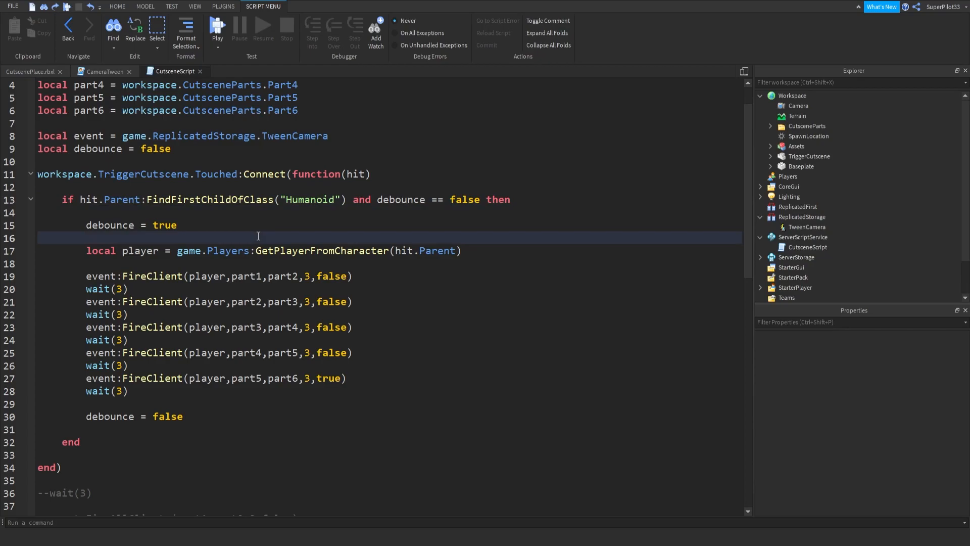
mouse_move(231, 199)
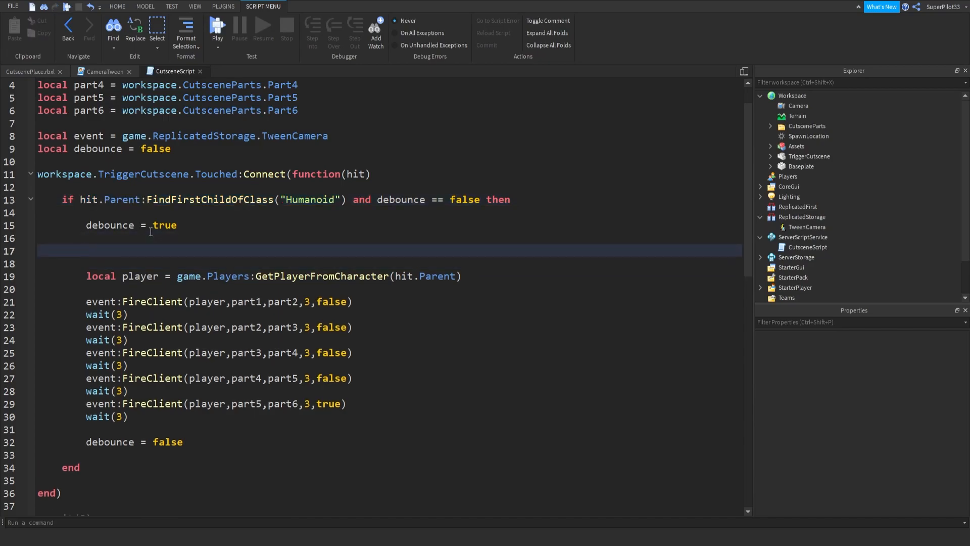
text(hit.Parent:FindFirstChildOfClass("Humanoid").Walk)
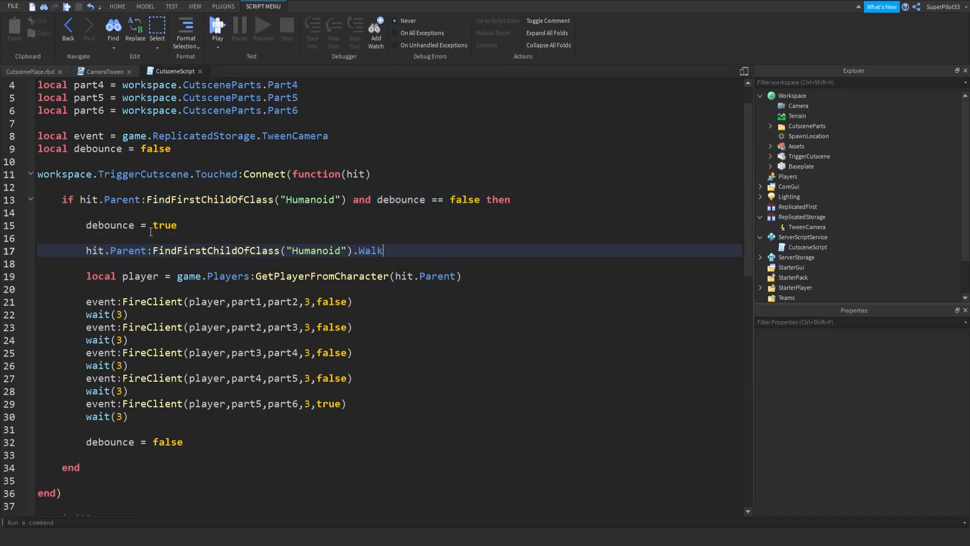
text(Speed)
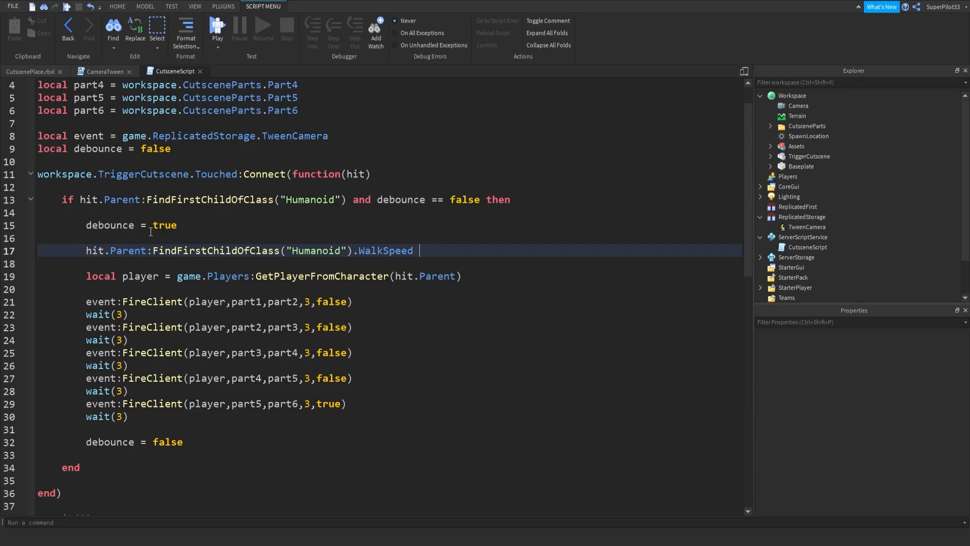
text(= 0)
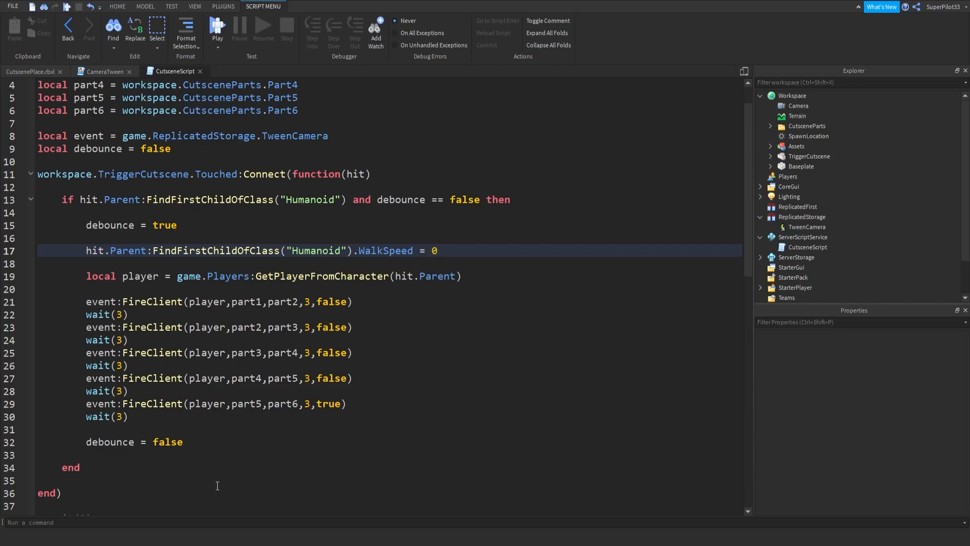
mouse_move(197, 391)
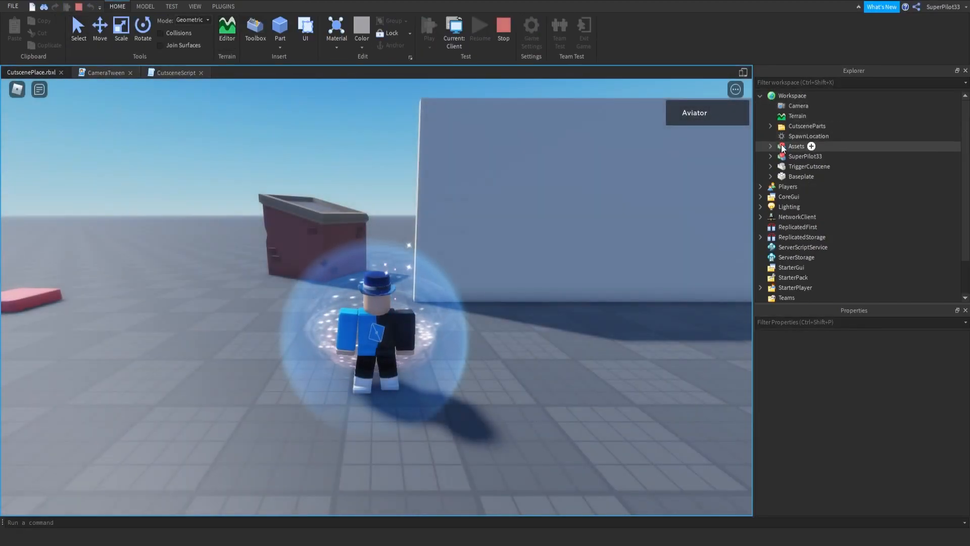
Step: Check the character Humanoid's WalkSpeed in Explorer and enter the value 0
click(805, 156)
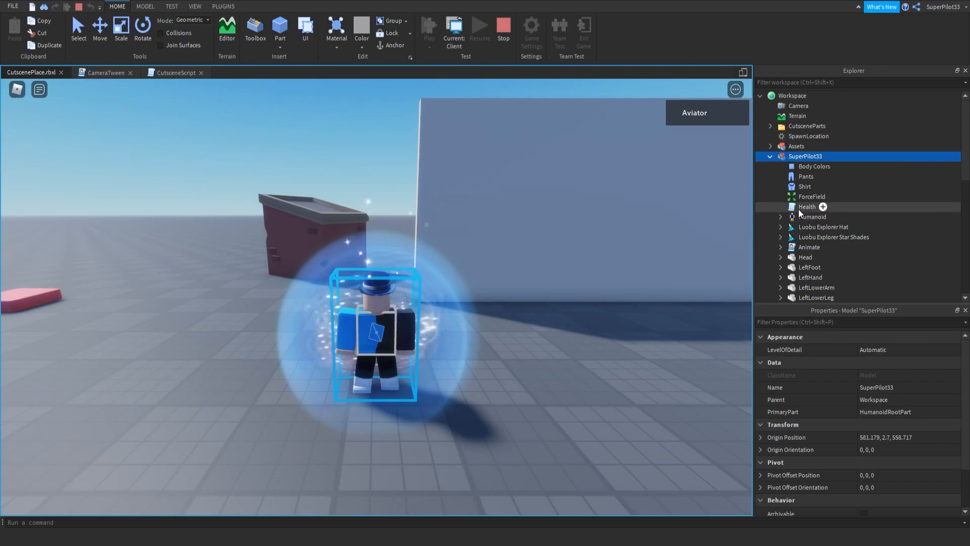
click(813, 217)
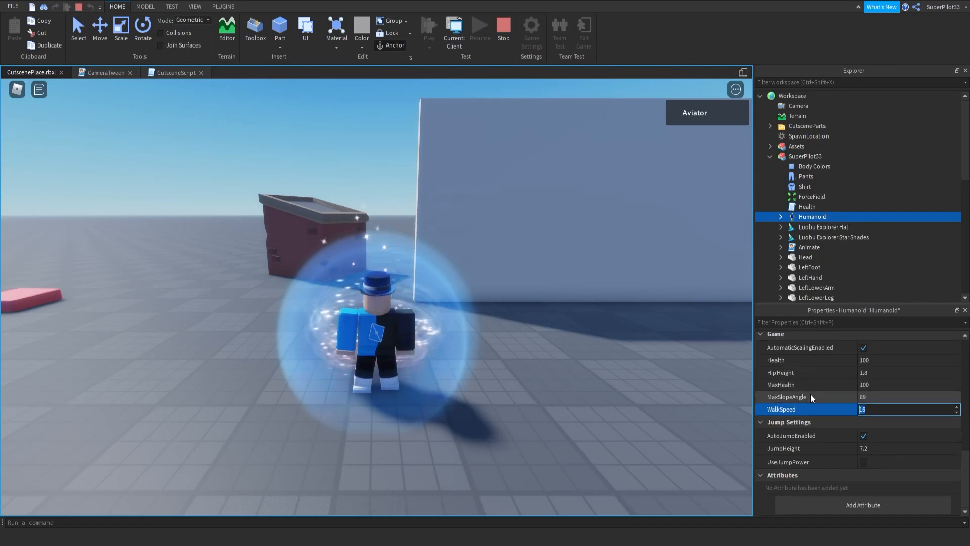
text(0)
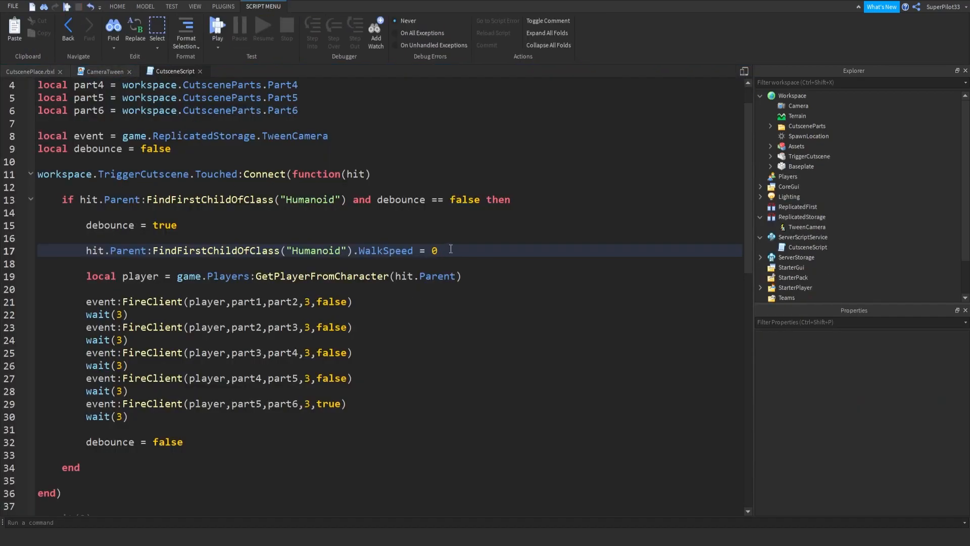
Step: Add a JumpHeight = 0 freeze line and restore WalkSpeed to 16 after the cutscene
text(hit.Parent:FindFirstChildOfClass("Humanoid").)
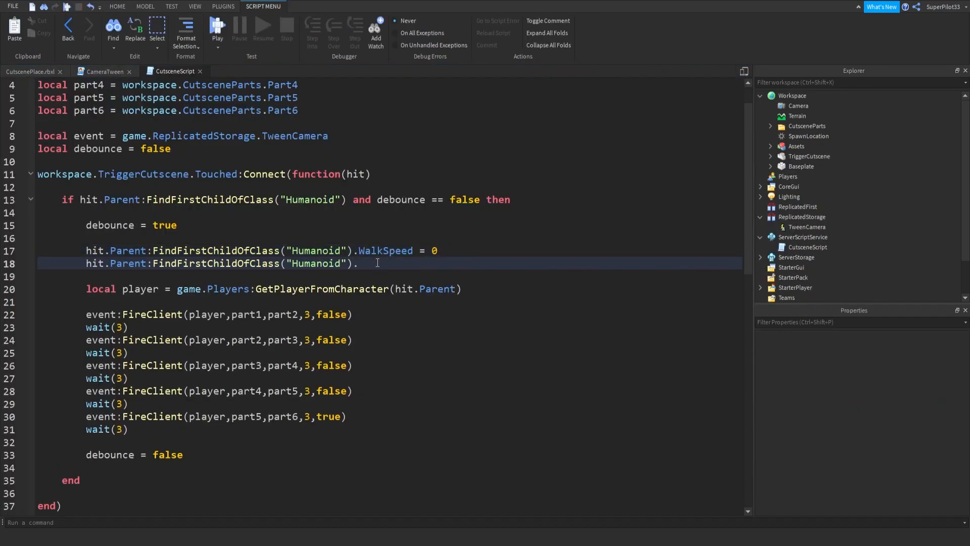
text(JumpHeight = 0)
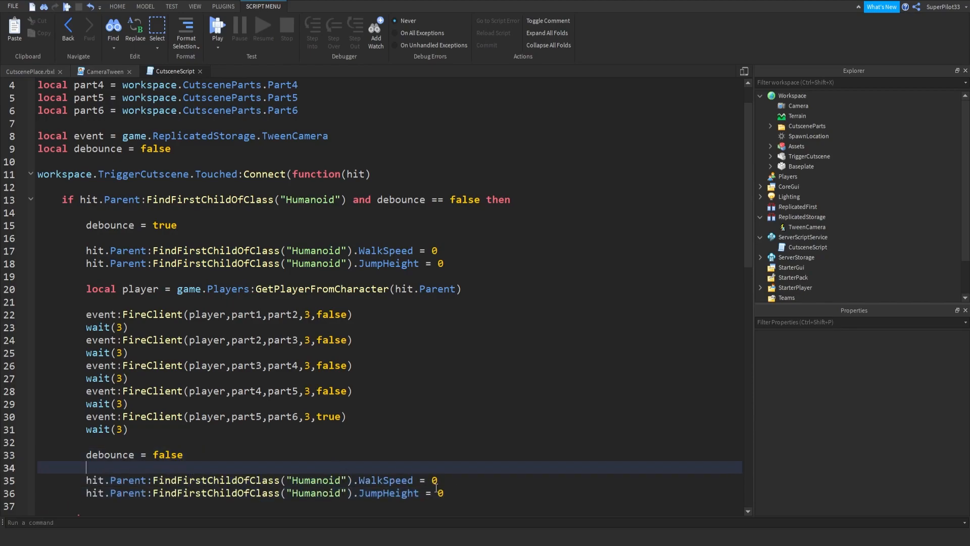
text(1)
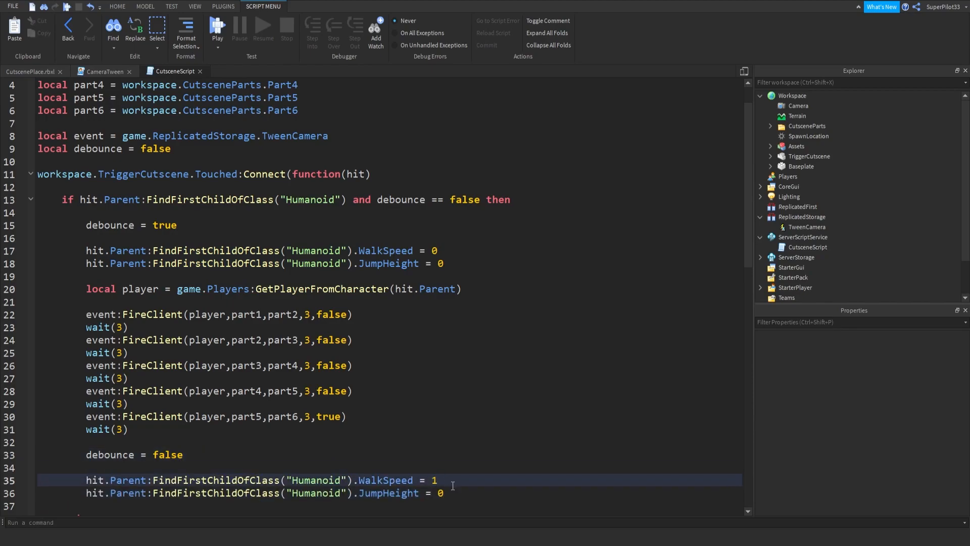
text(6)
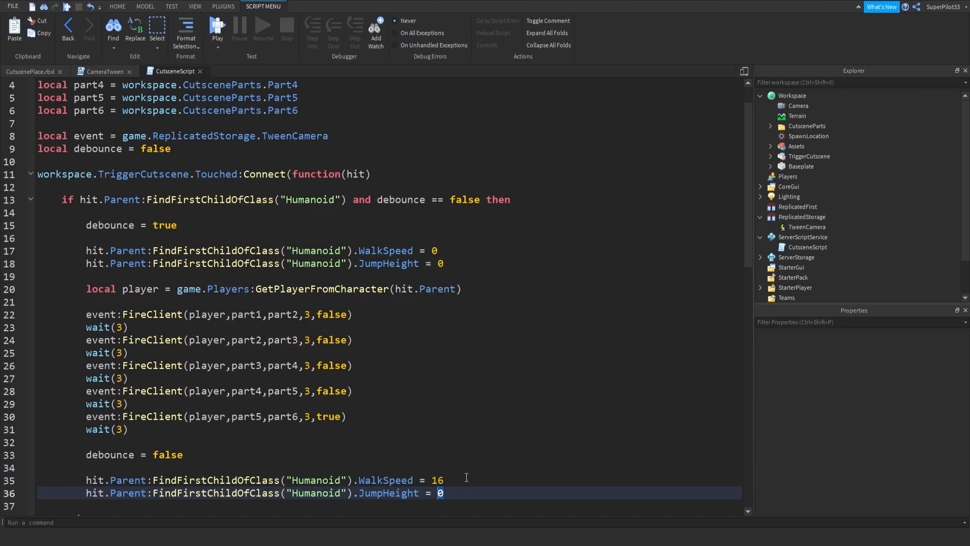
mouse_move(207, 31)
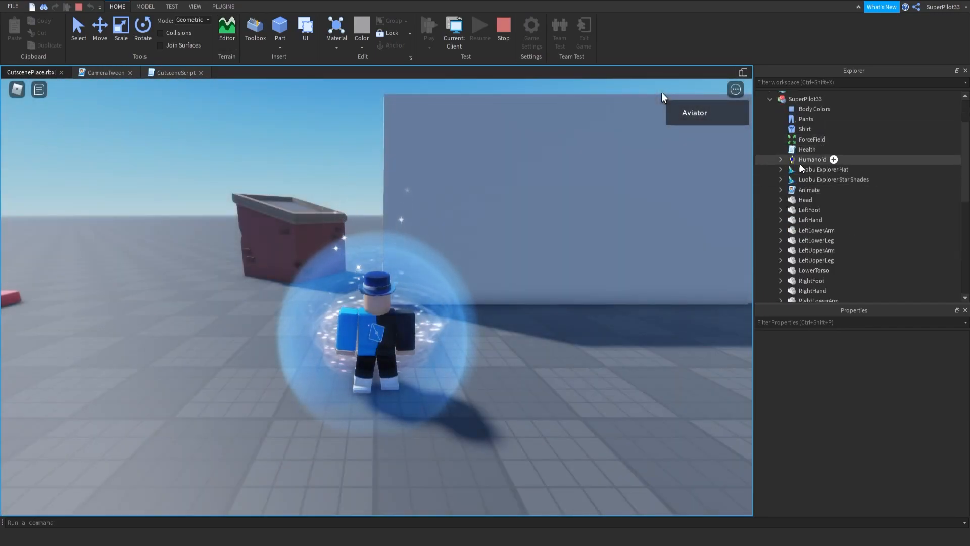
Step: Read the Humanoid's default JumpHeight, stop the test, and restore JumpHeight to 7.2
click(812, 159)
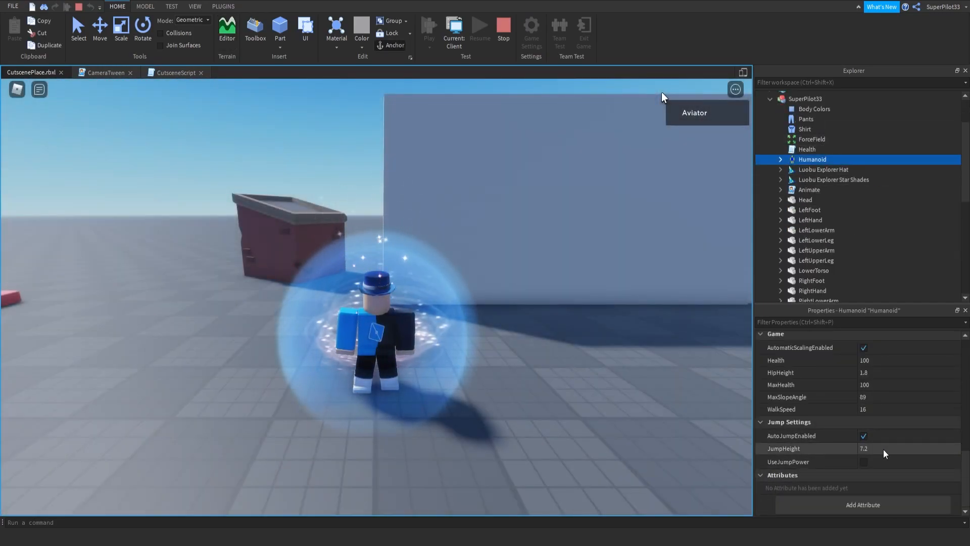
click(503, 30)
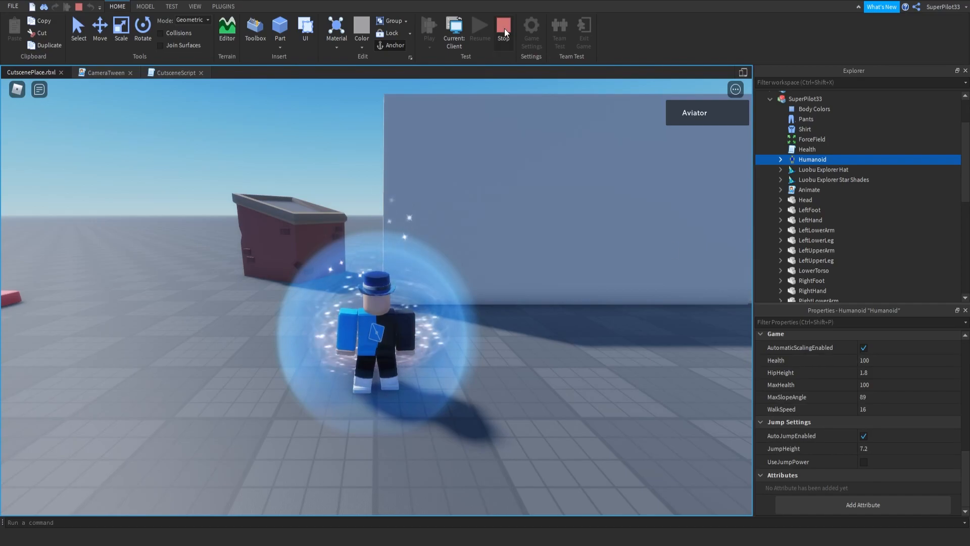
click(173, 72)
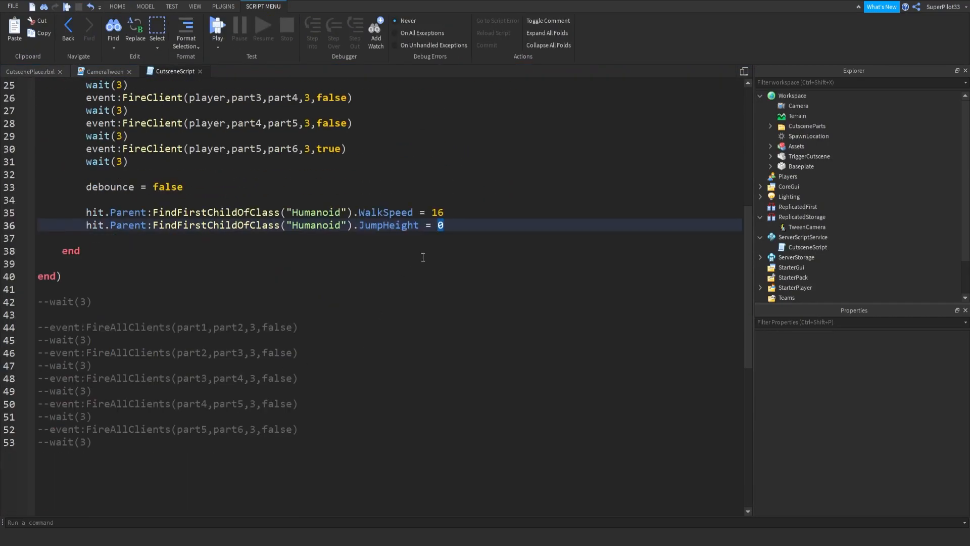
text(7.2)
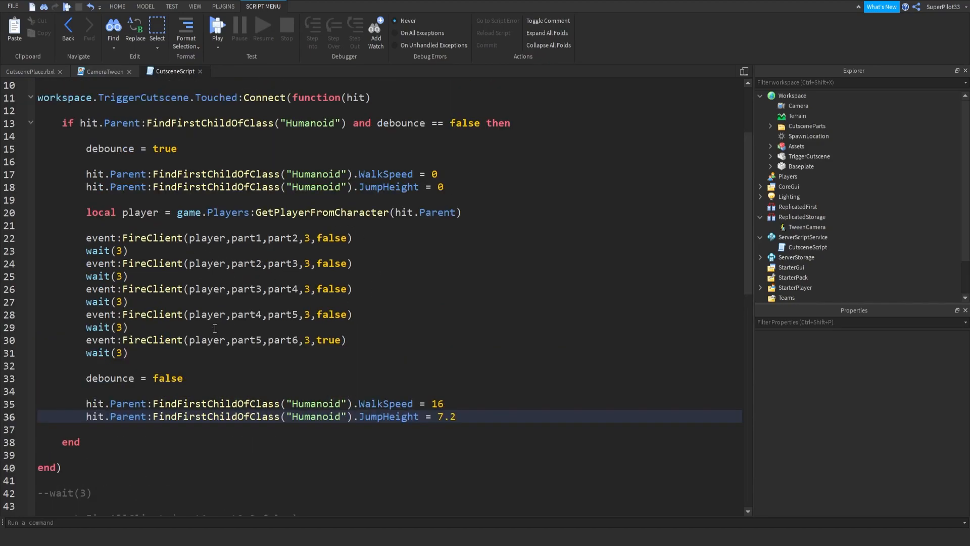
mouse_move(334, 391)
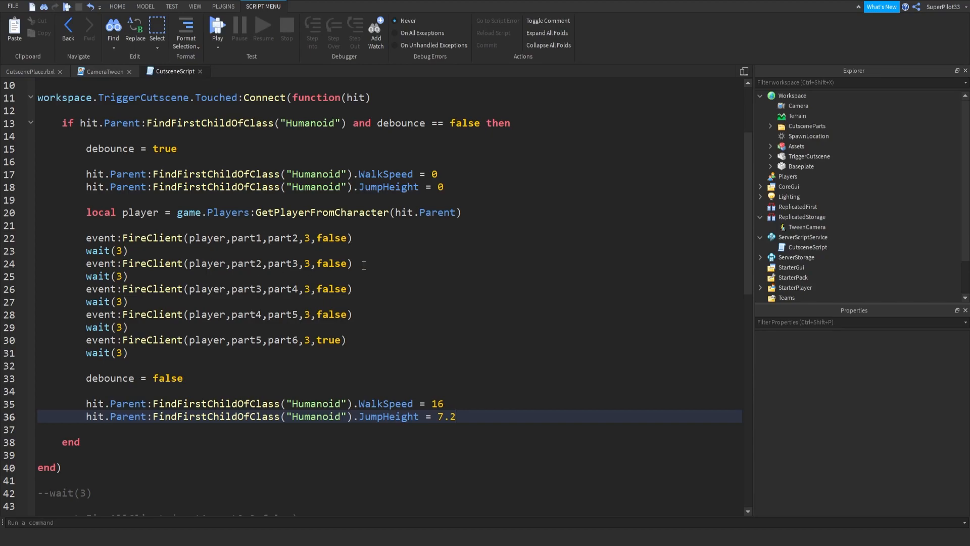
mouse_move(348, 251)
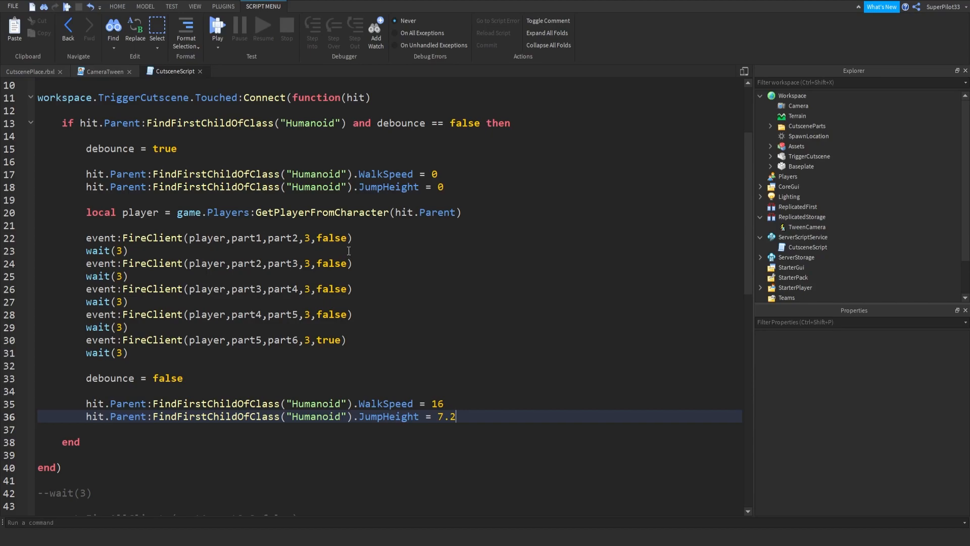
mouse_move(62, 82)
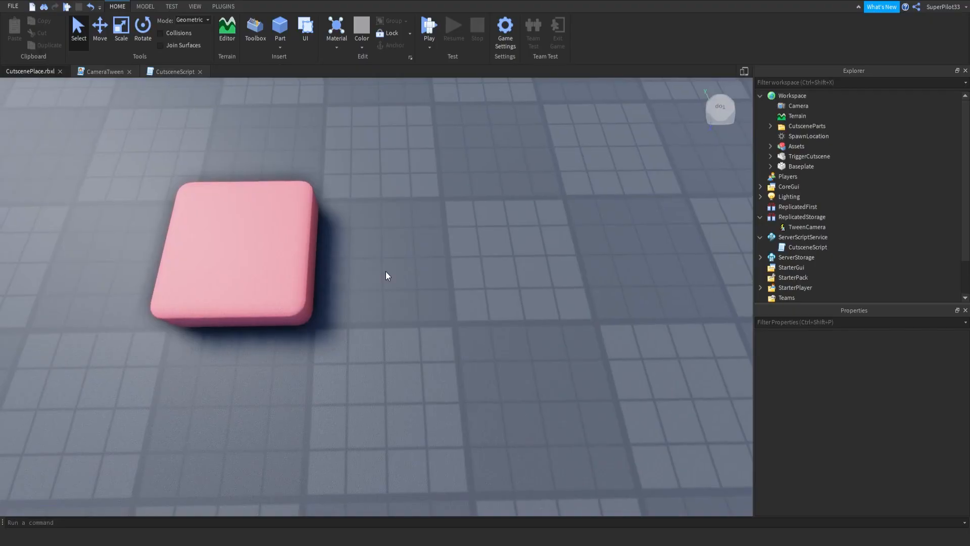
Step: Insert a transparent, anchored, non-colliding Part and place it beside the pink pad
click(279, 29)
text(1)
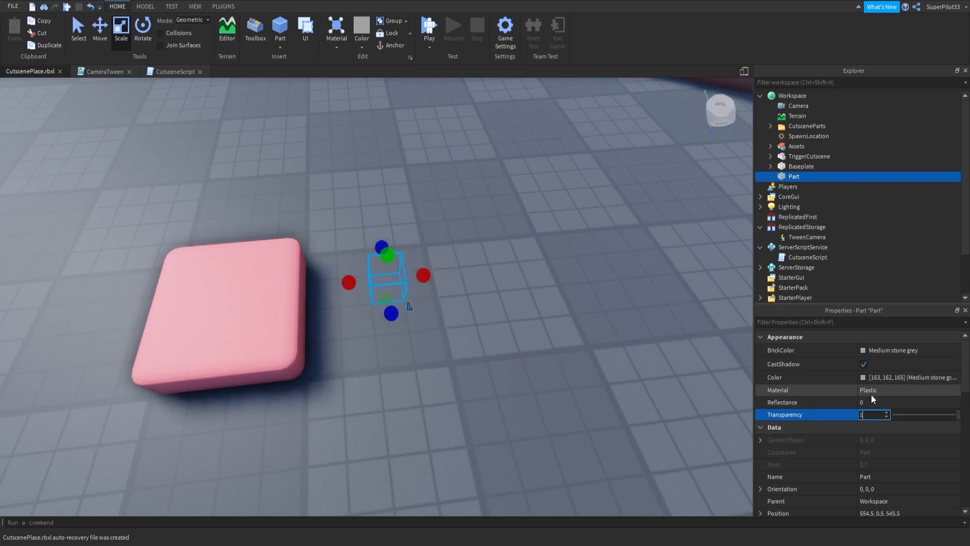
scroll(down, 3)
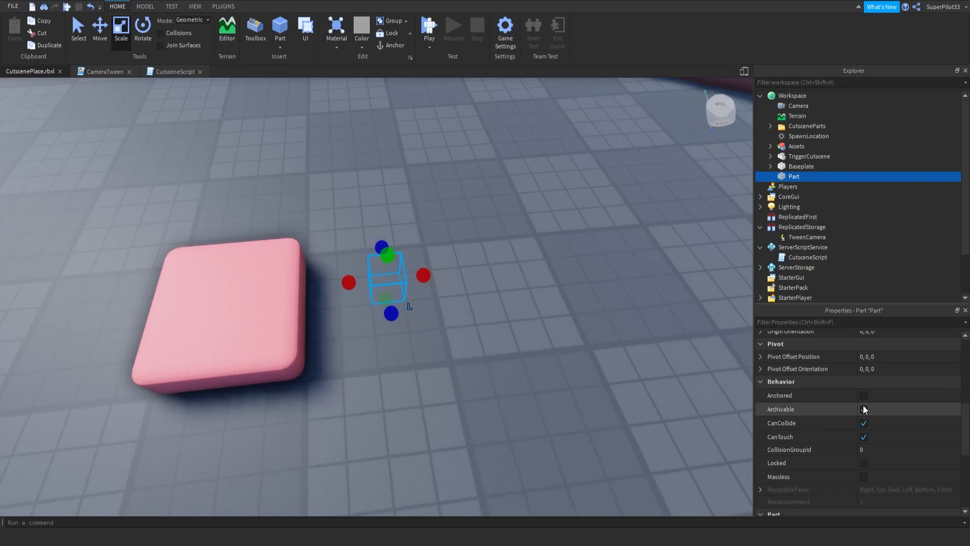
click(865, 395)
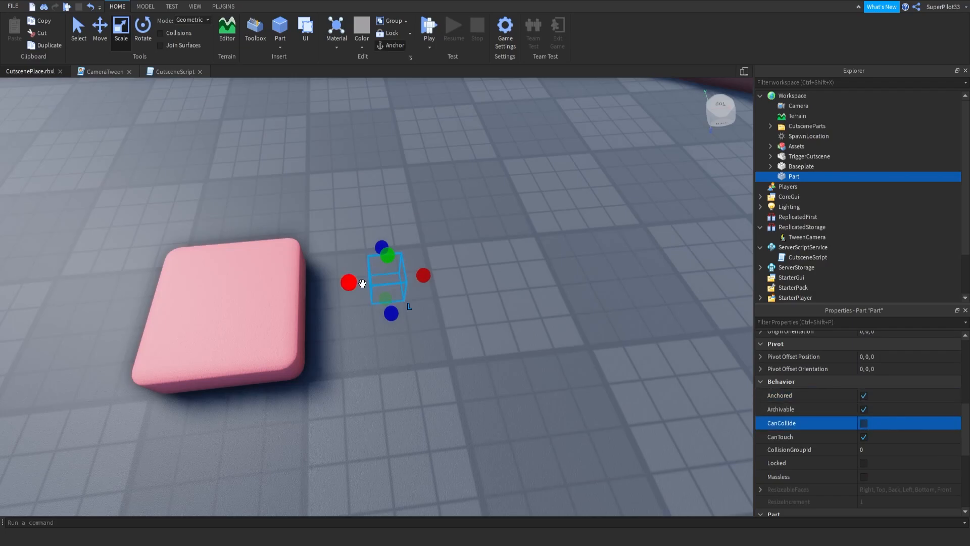
drag(386, 250, 370, 252)
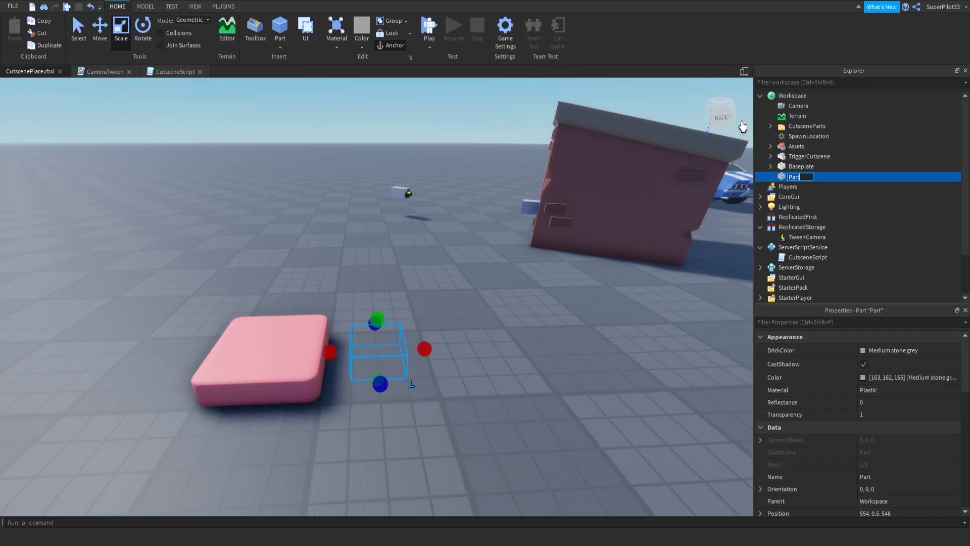
Step: Type the name CutsceneTeleport for the new invisible part
text(CutsceneTelepo)
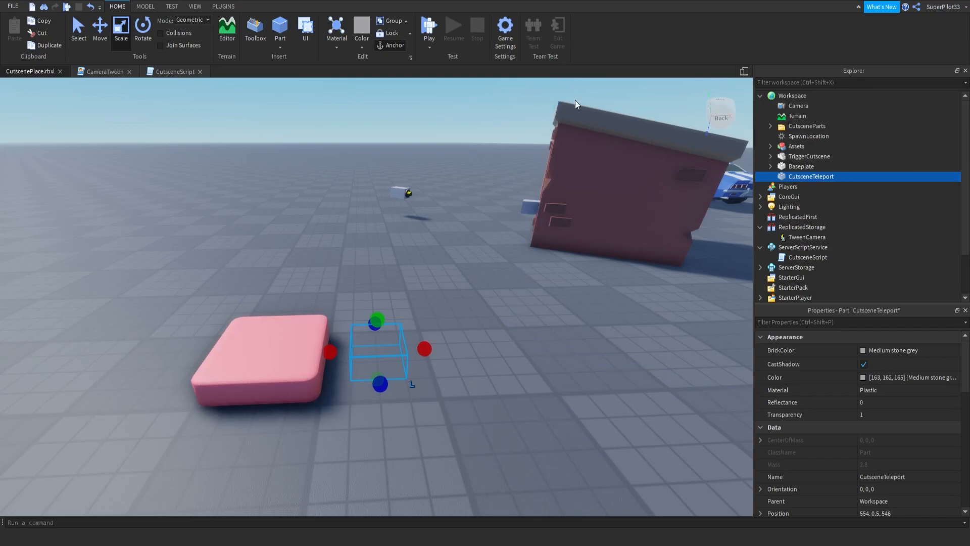
Step: Declare local TeleportPart = workspace.CutsceneTeleport in CutsceneScript, then return to the place view
click(174, 72)
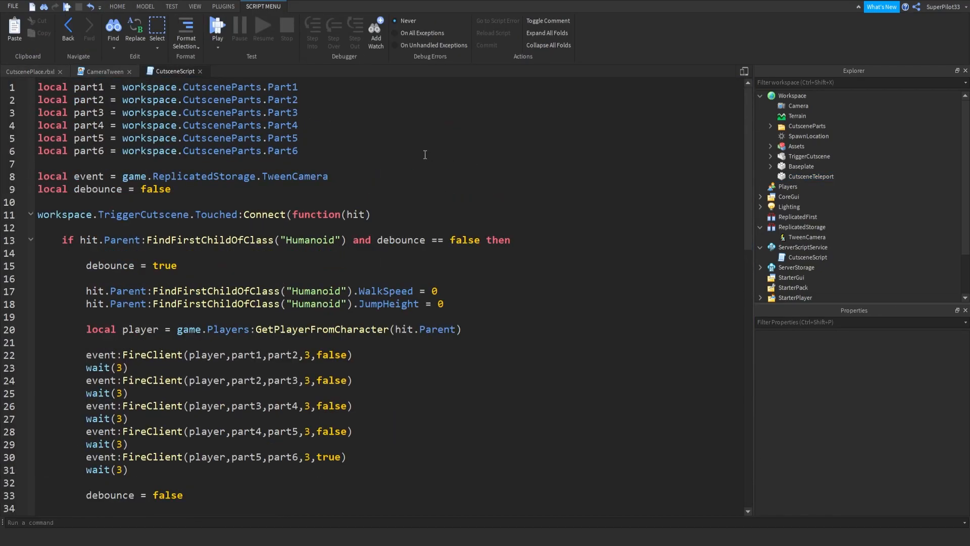
mouse_move(250, 185)
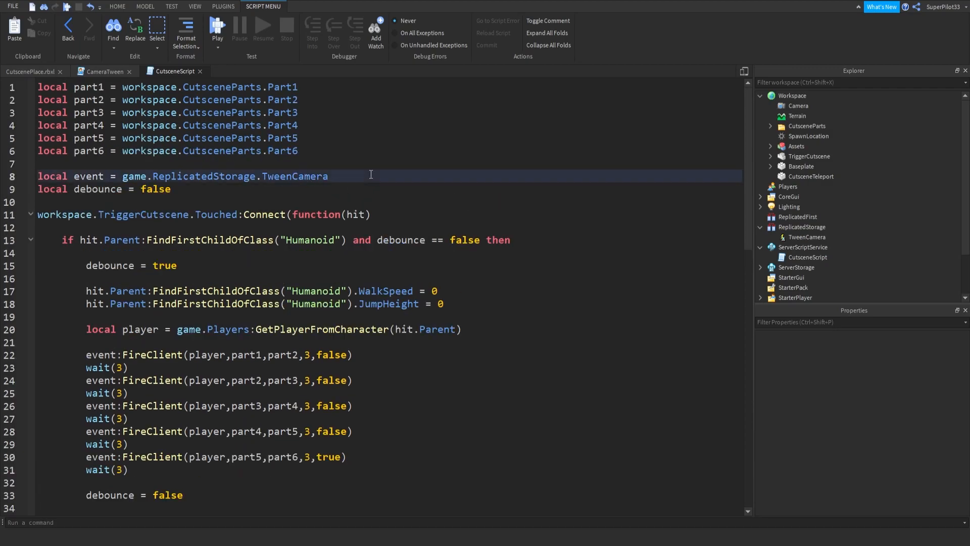
text(local cutscr)
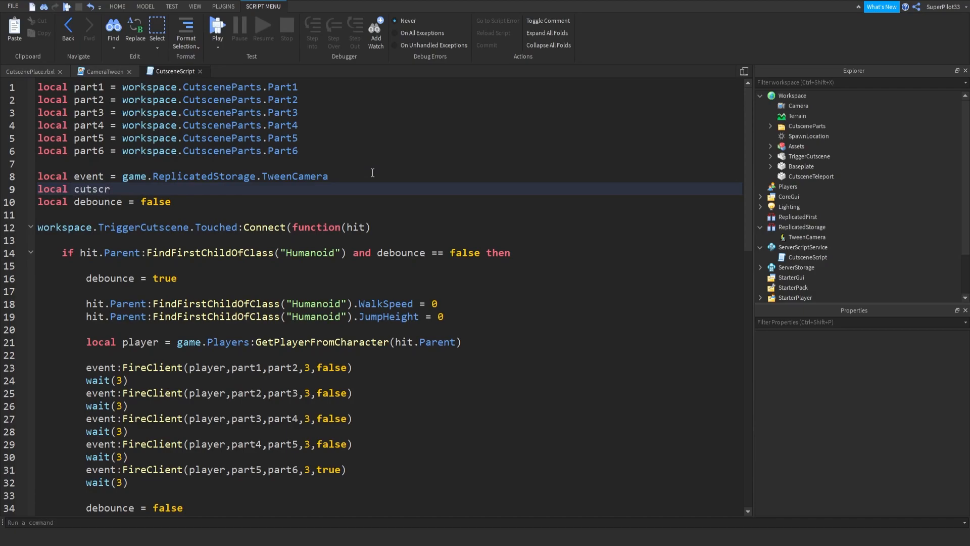
text(enea)
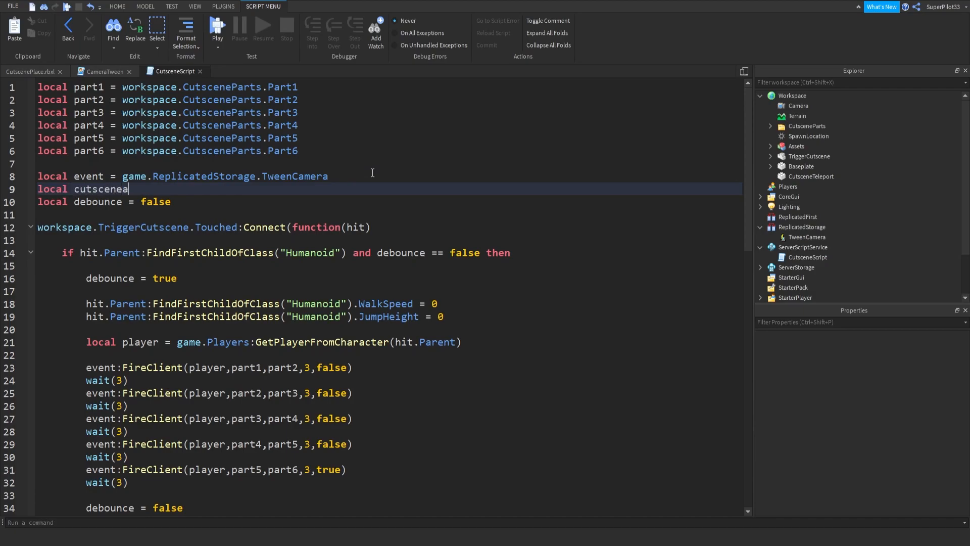
key(Backspace)
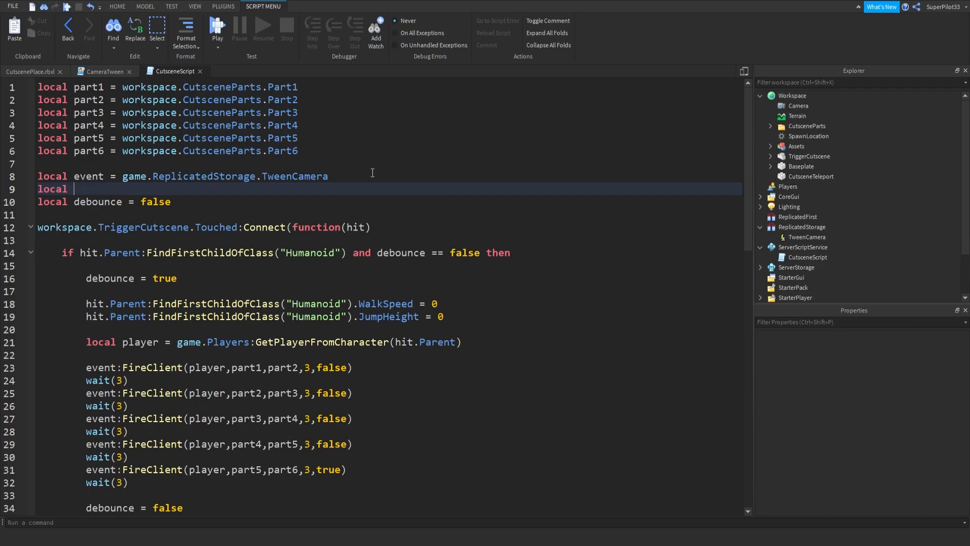
text(TeleportPar)
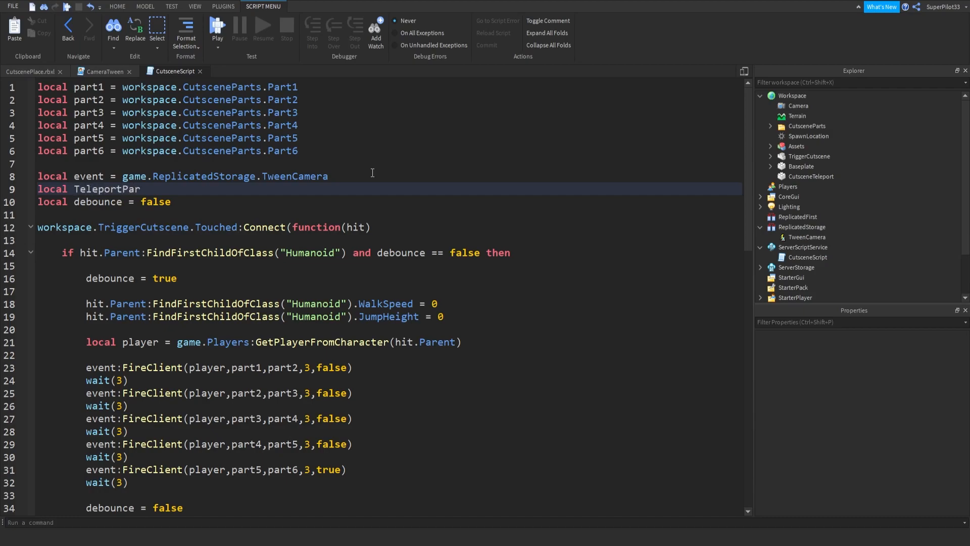
text(= workspace.C)
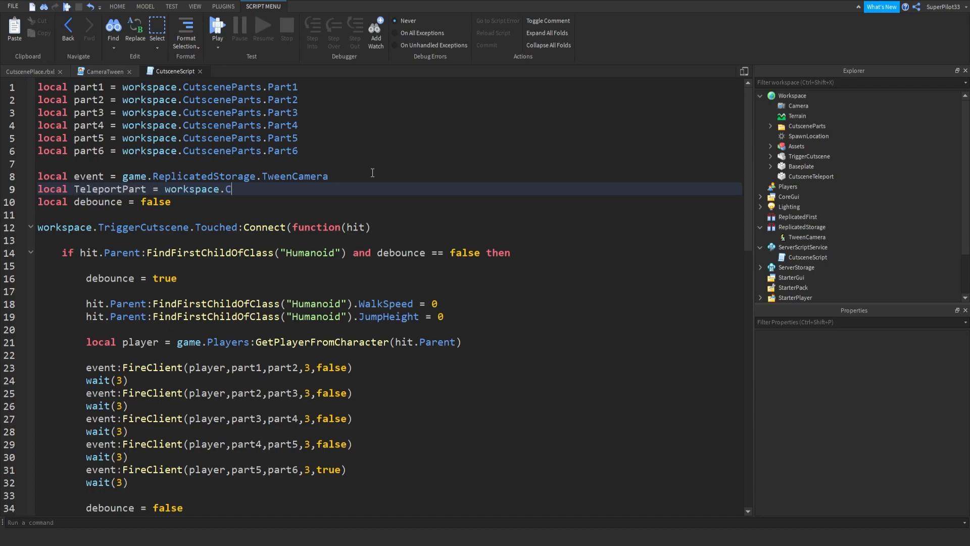
text(utsceneTeleport)
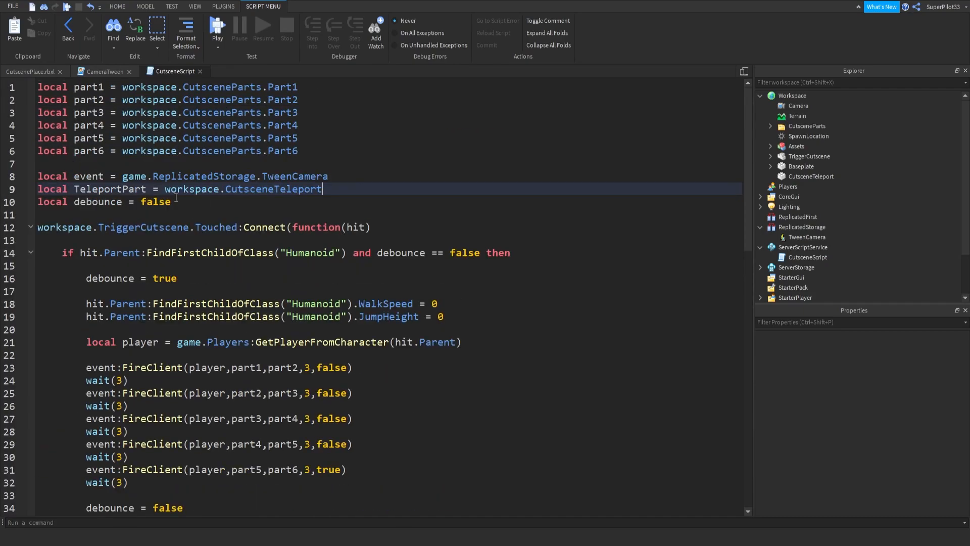
scroll(down, 3)
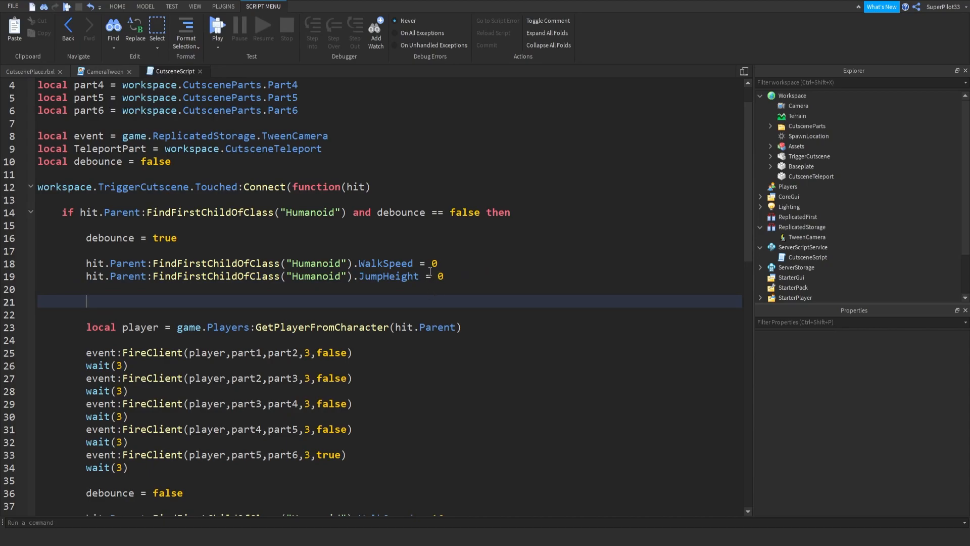
click(30, 71)
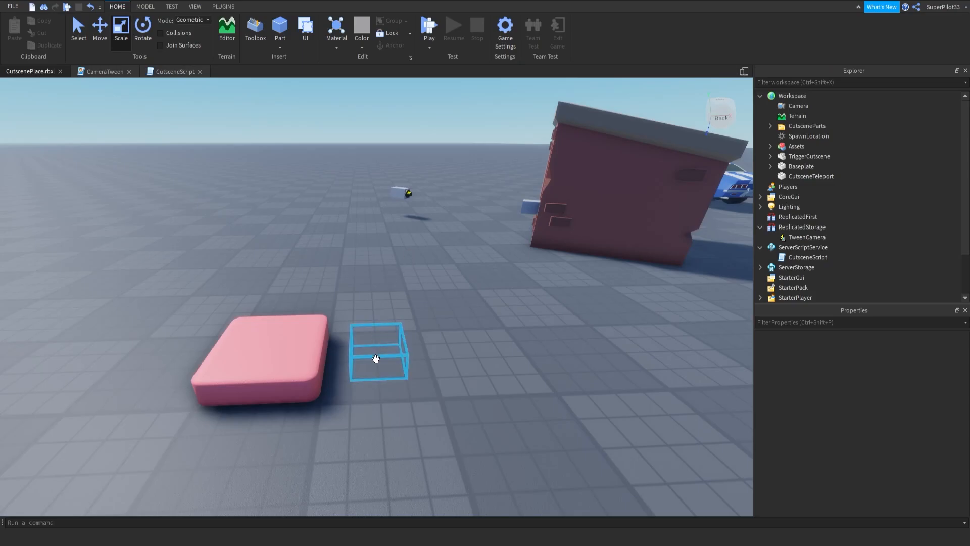
Step: Select CutsceneTeleport and set its TopSurface to Smooth
click(223, 6)
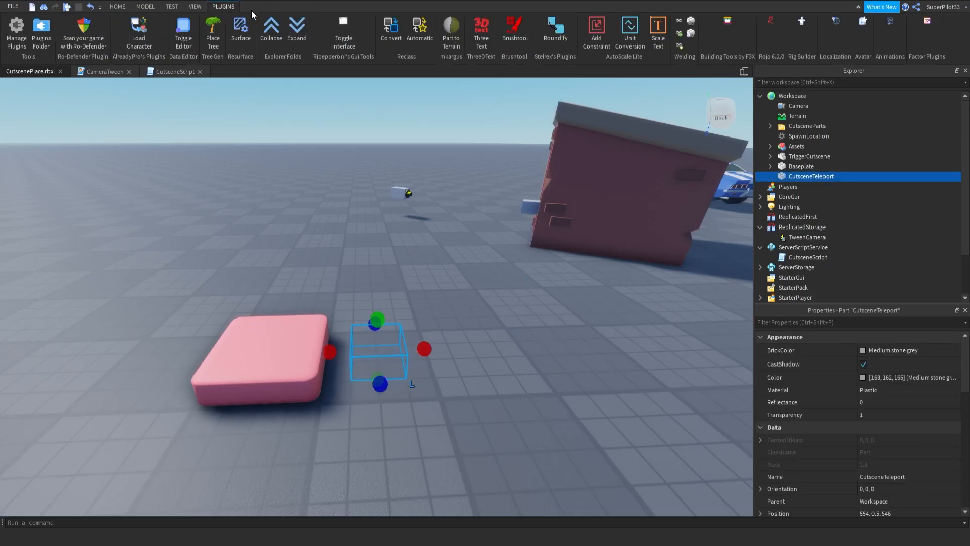
mouse_move(875, 43)
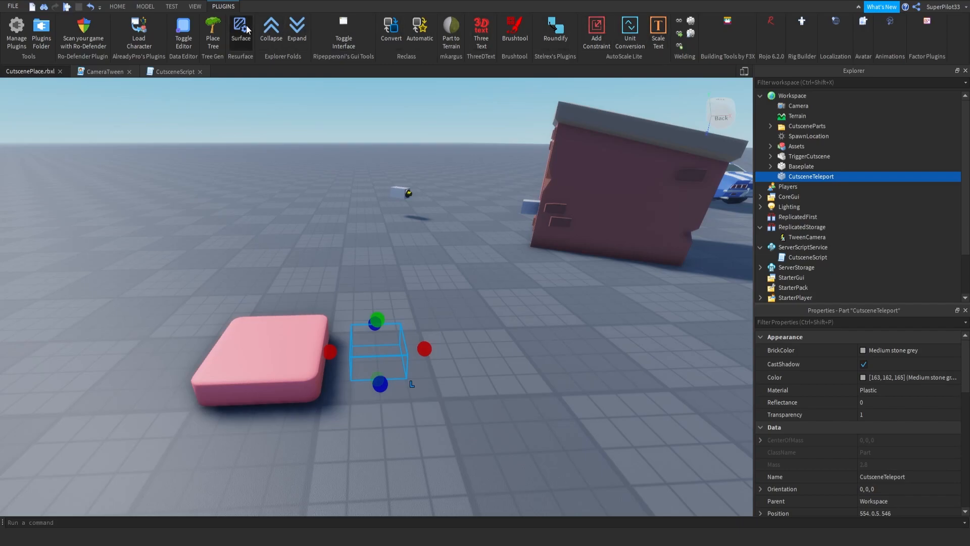
click(240, 31)
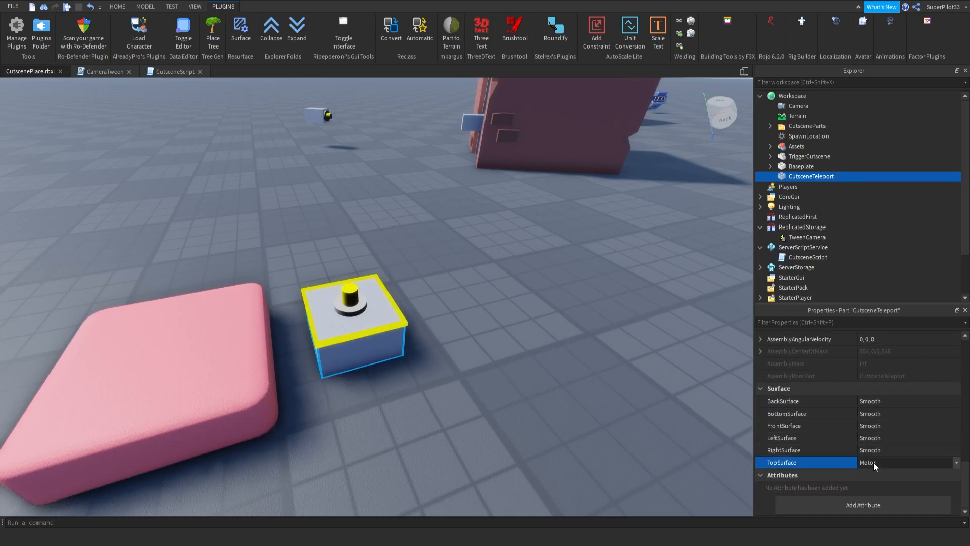
click(784, 425)
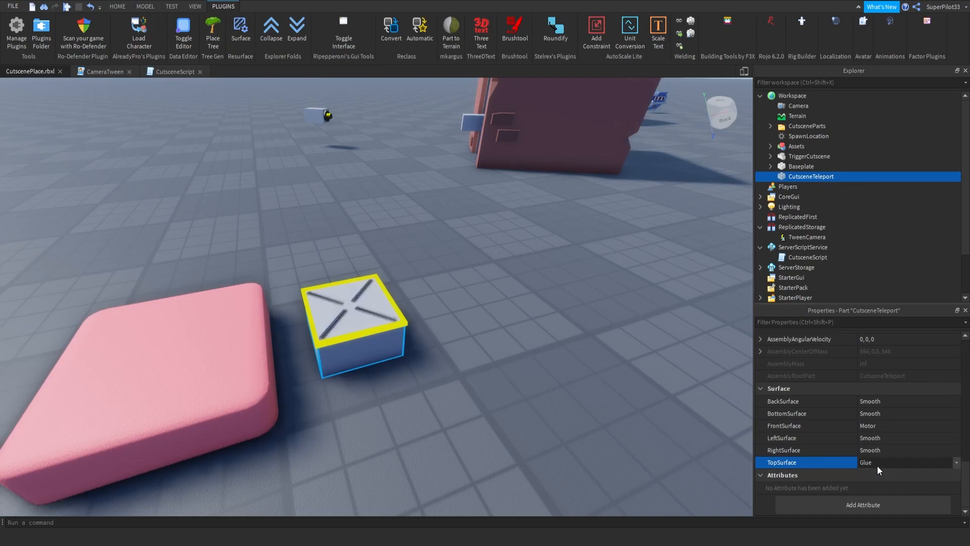
click(903, 463)
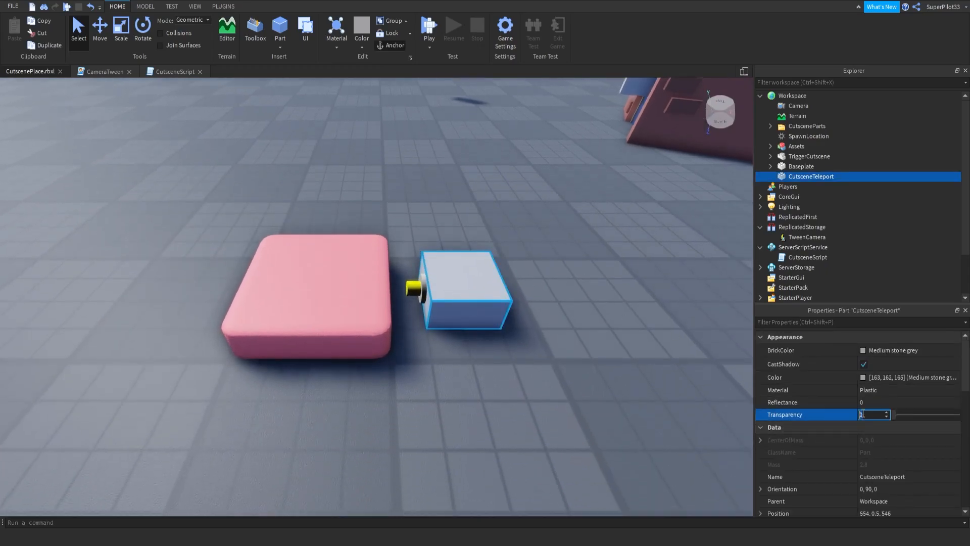
Step: In CutsceneScript, add local hrp = hit.Parent:FindFirstChild("HumanoidRootPart")
click(174, 71)
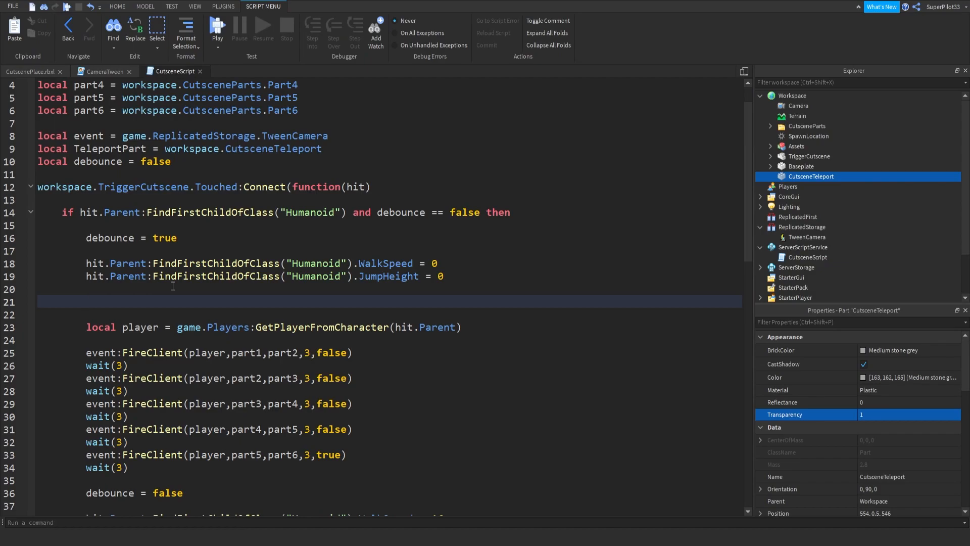
text(hit)
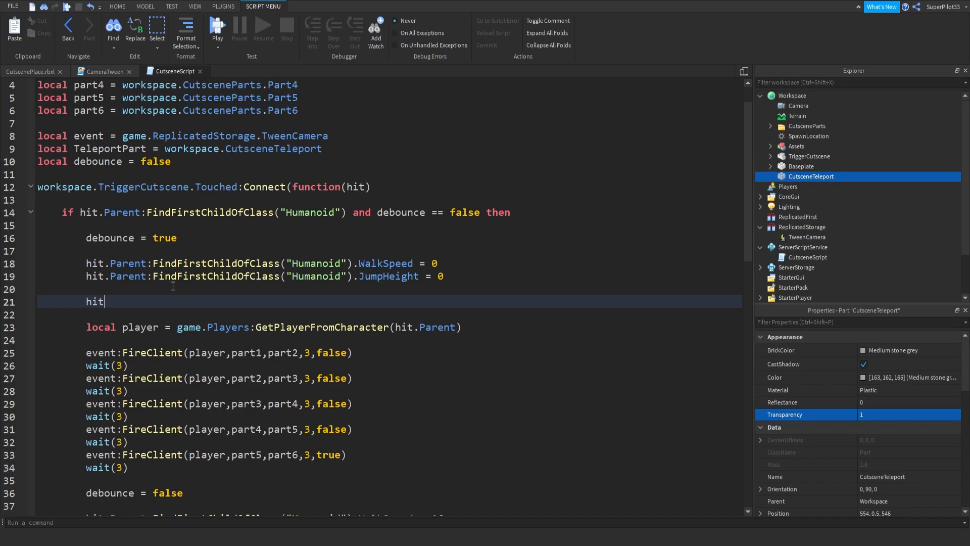
text(.Parent)
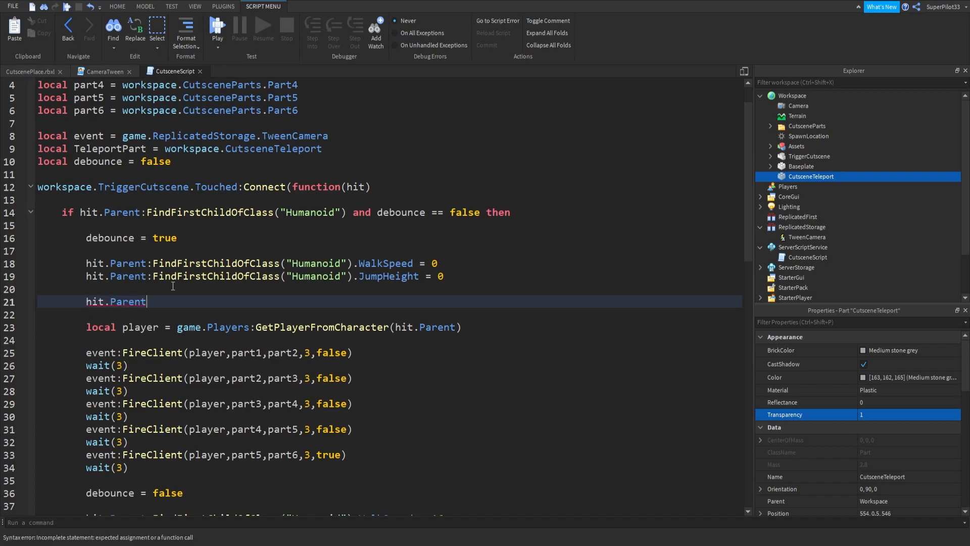
key(Backspace)
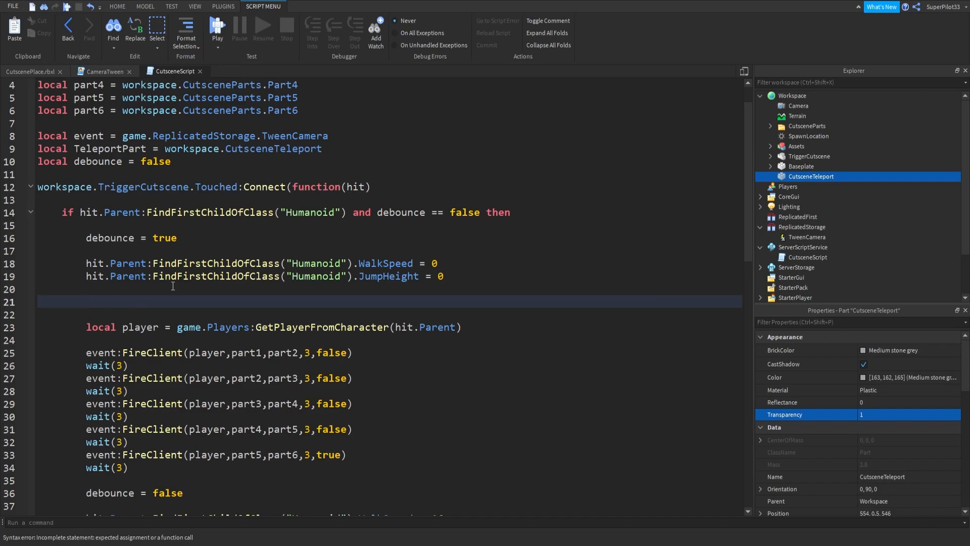
text(local hrp)
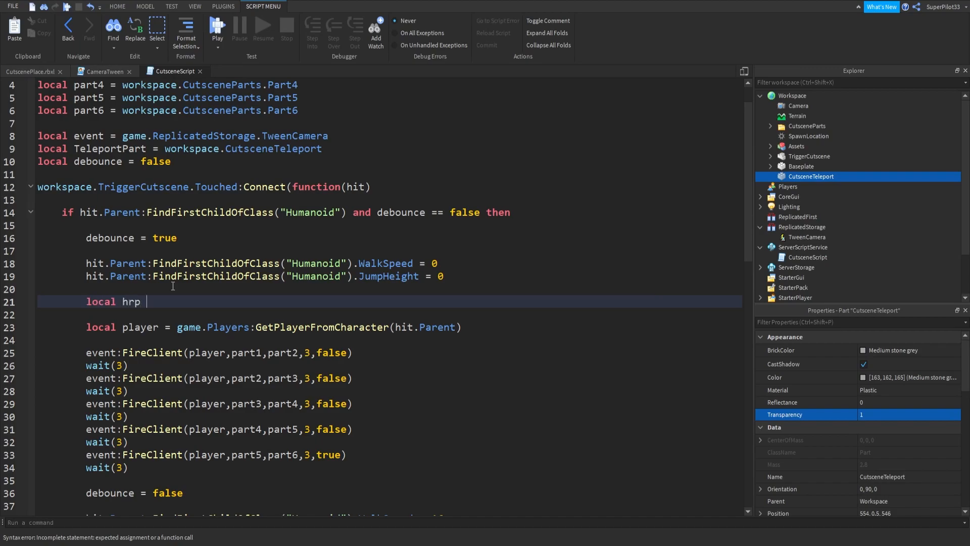
text(= hit.)
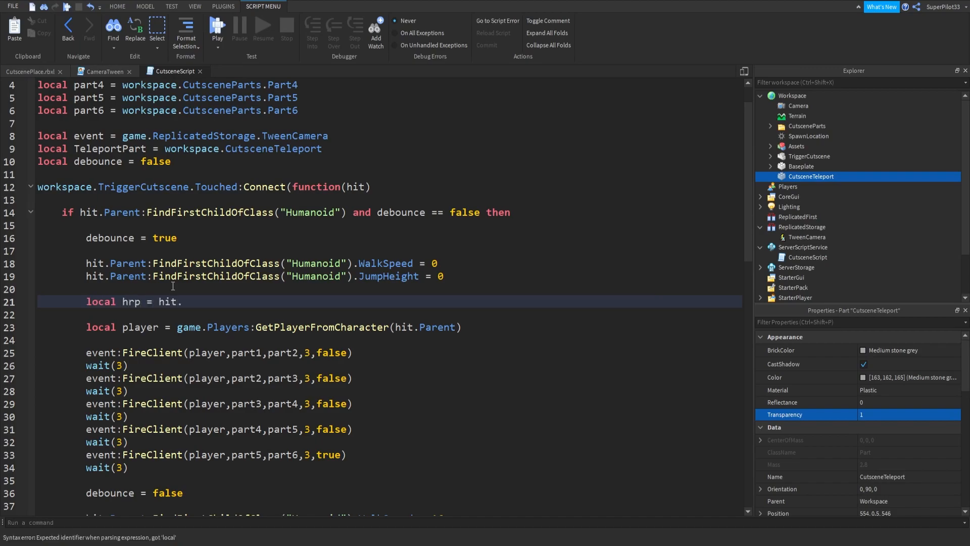
text(Paren)
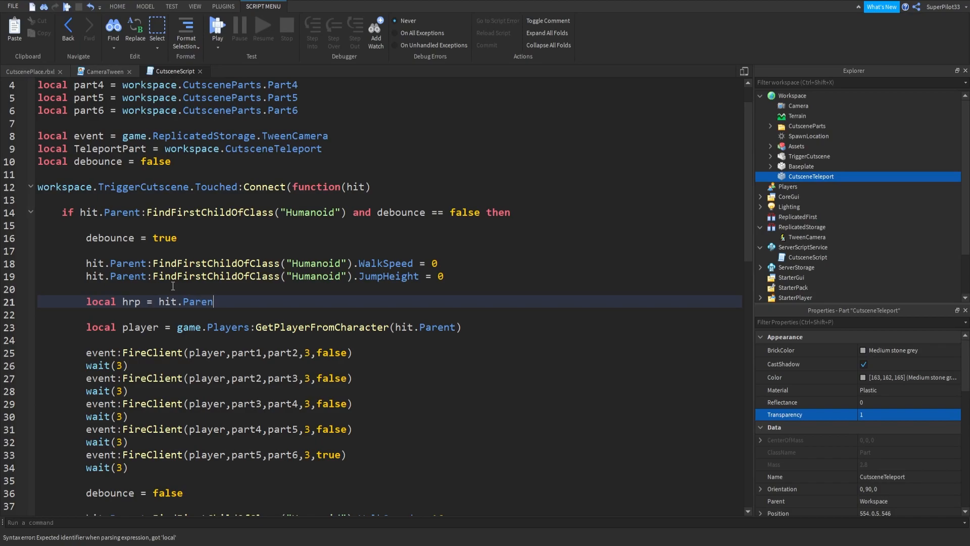
text(t:FindFirstChi)
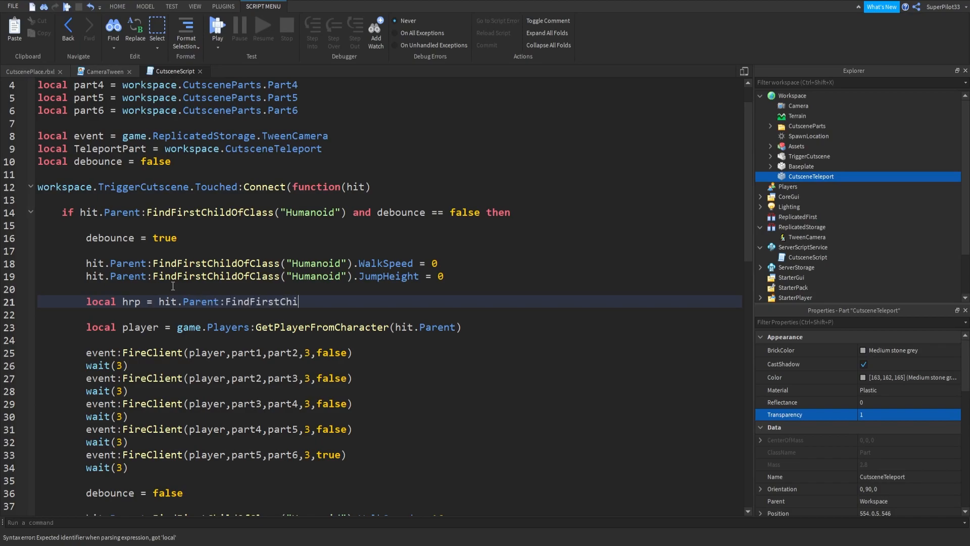
text(d("Humanoi"))
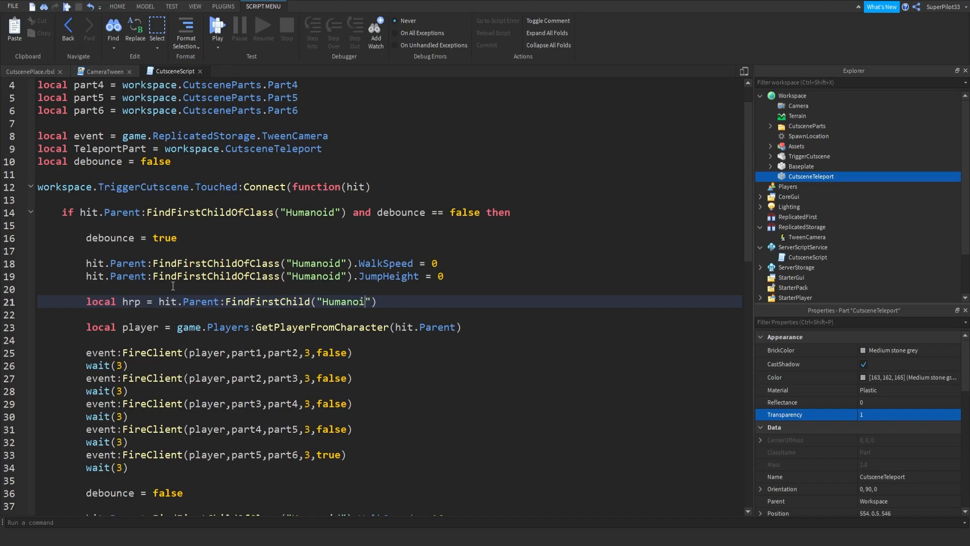
text(dRootPart)
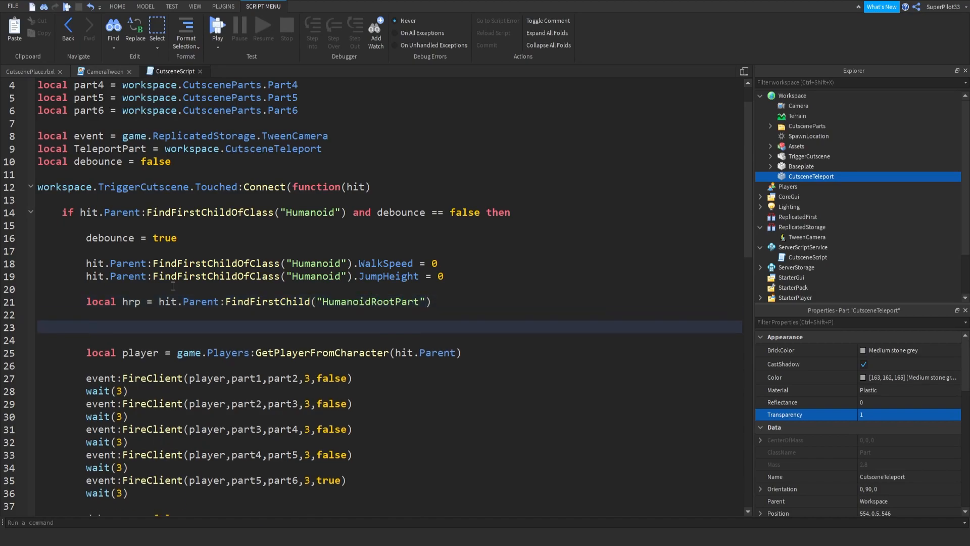
Step: Add hrp.CFrame = TeleportPart.CFrame + Vector3.new(0,4,0) to lift the player above the part
text(hrp.)
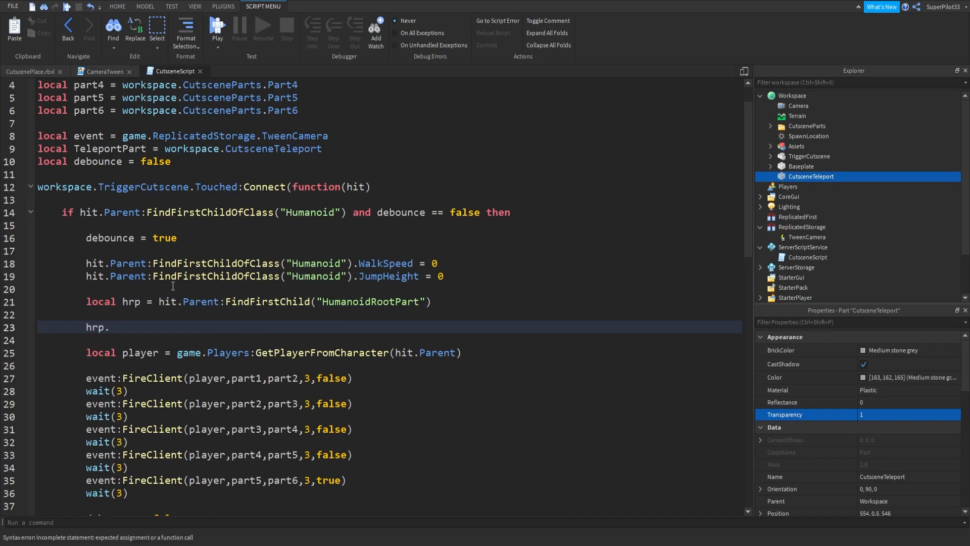
text(CFrame)
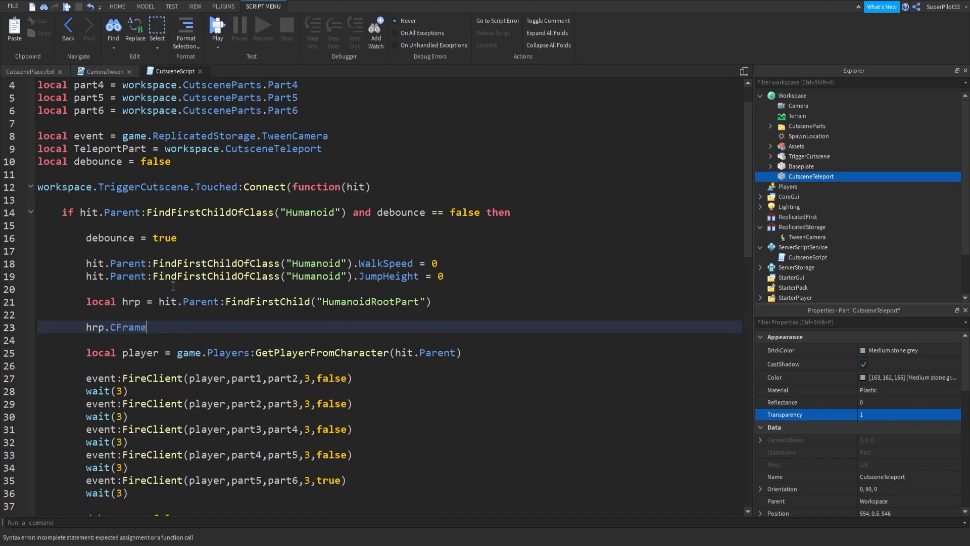
text(= te)
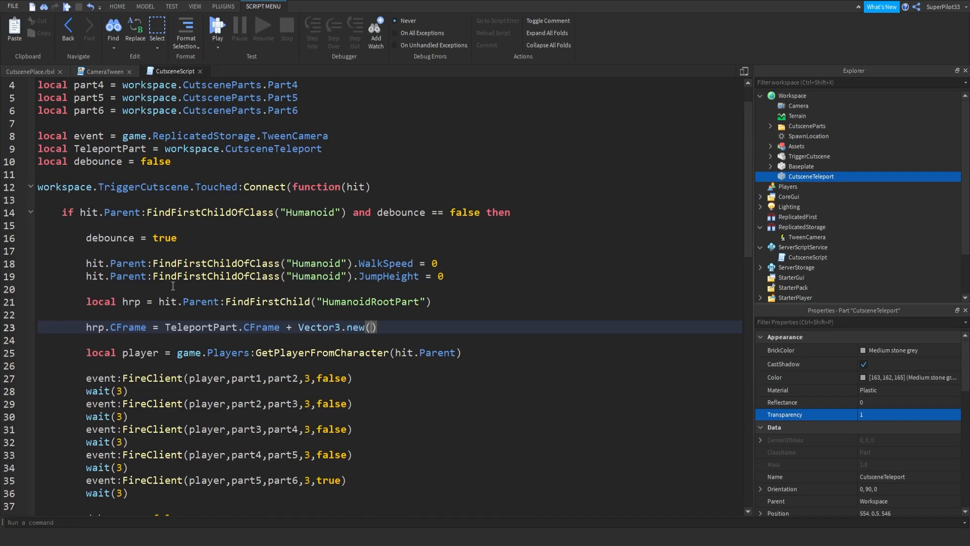
text(0,)
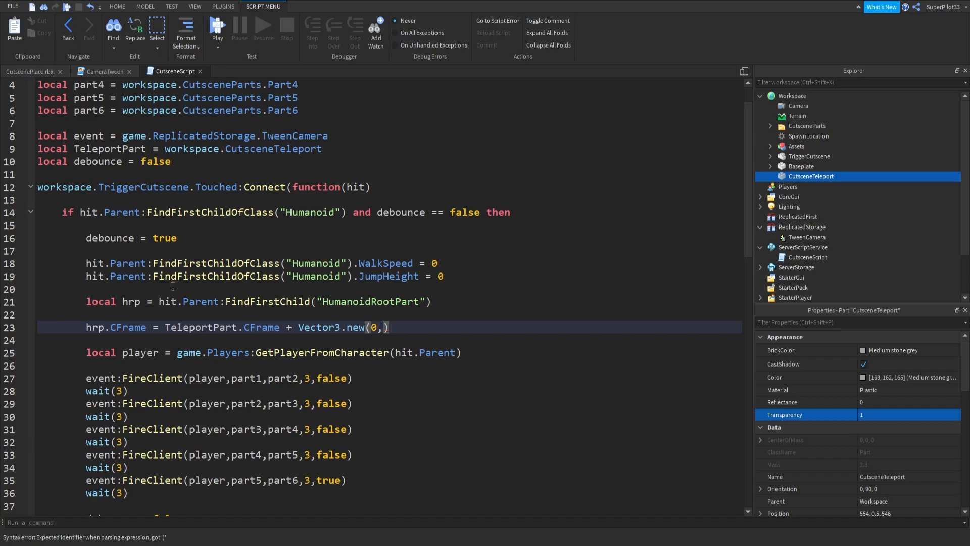
text(4)
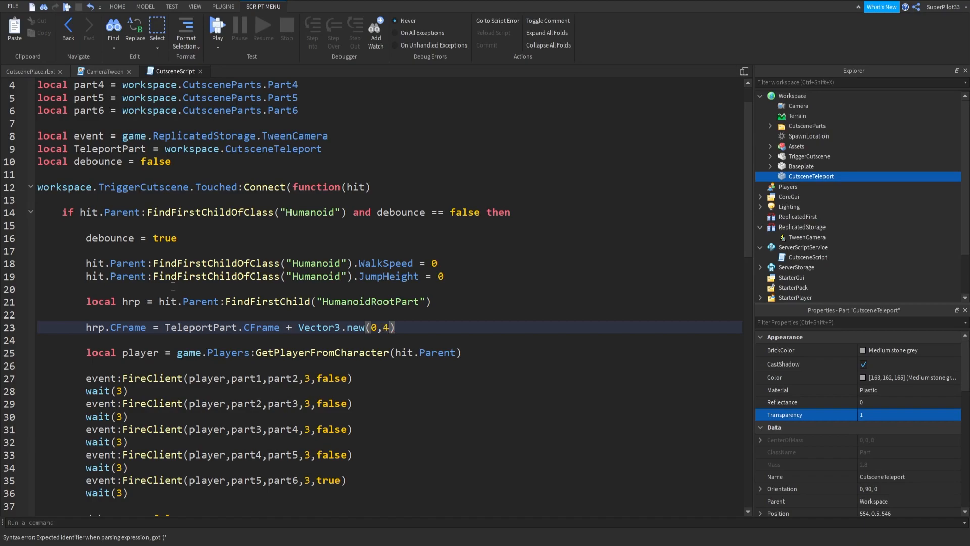
text(,0)
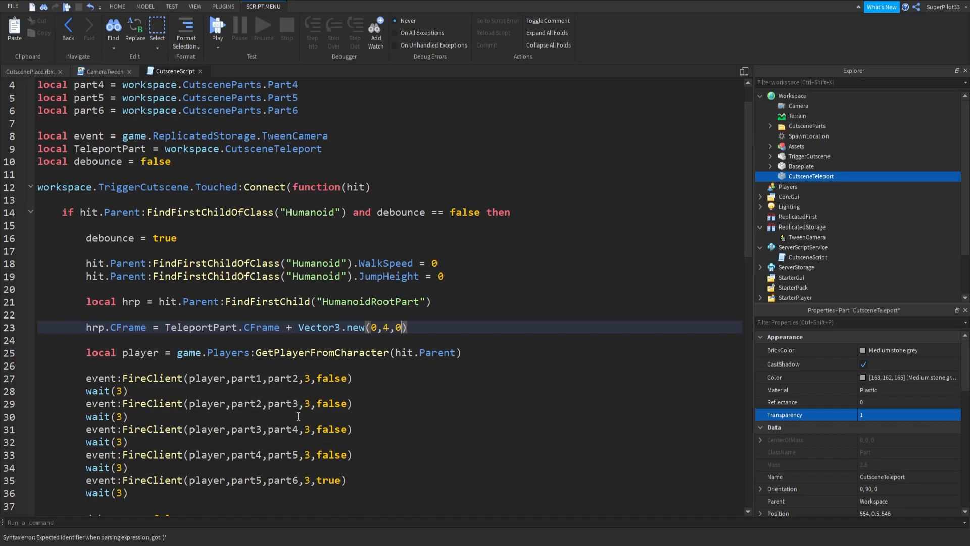
scroll(down, 3)
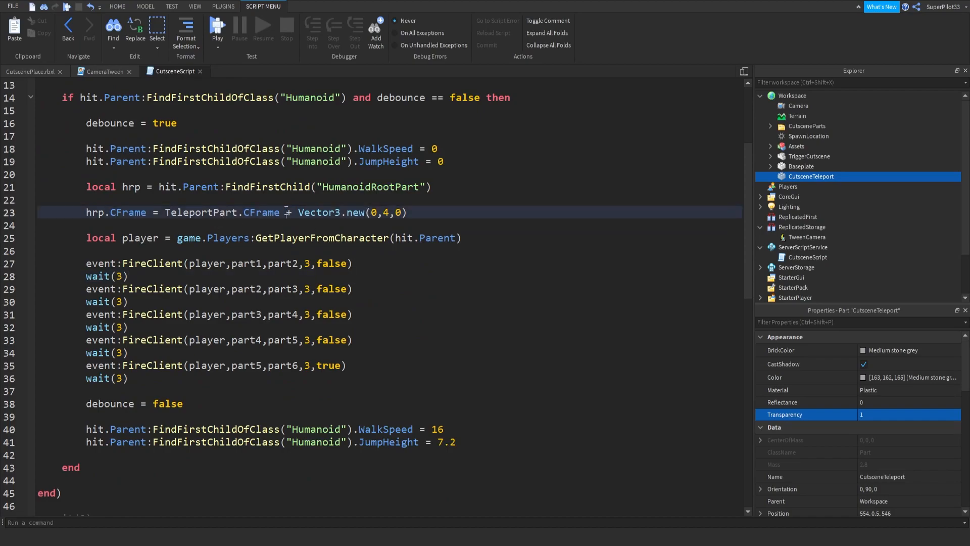
Step: Check the Vector3 offset on the teleport line, then close the CutsceneScript tab
drag(330, 212, 407, 212)
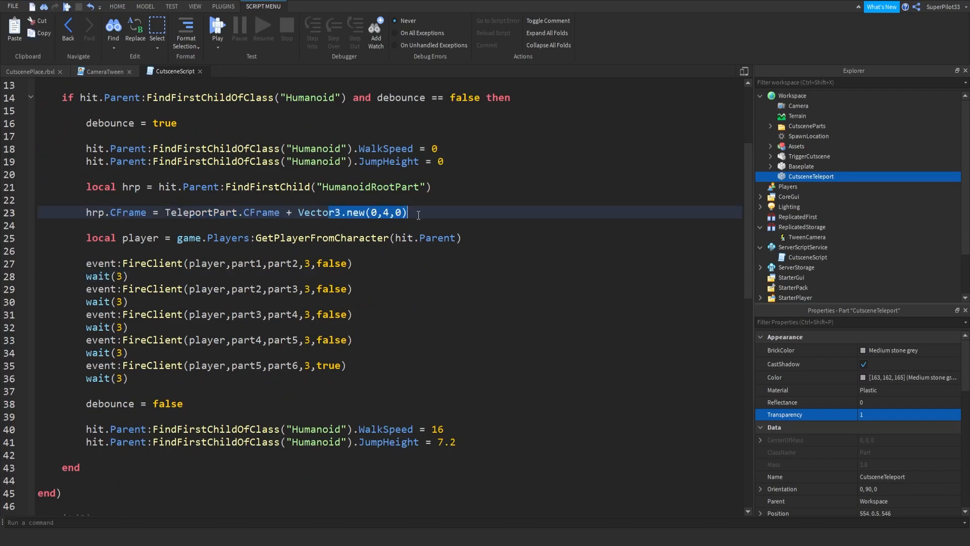
click(383, 212)
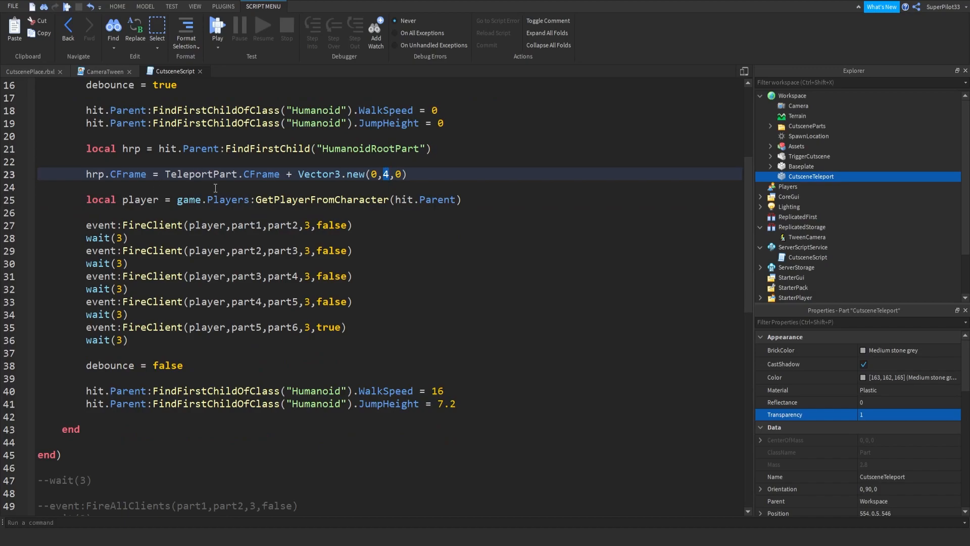
scroll(down, 3)
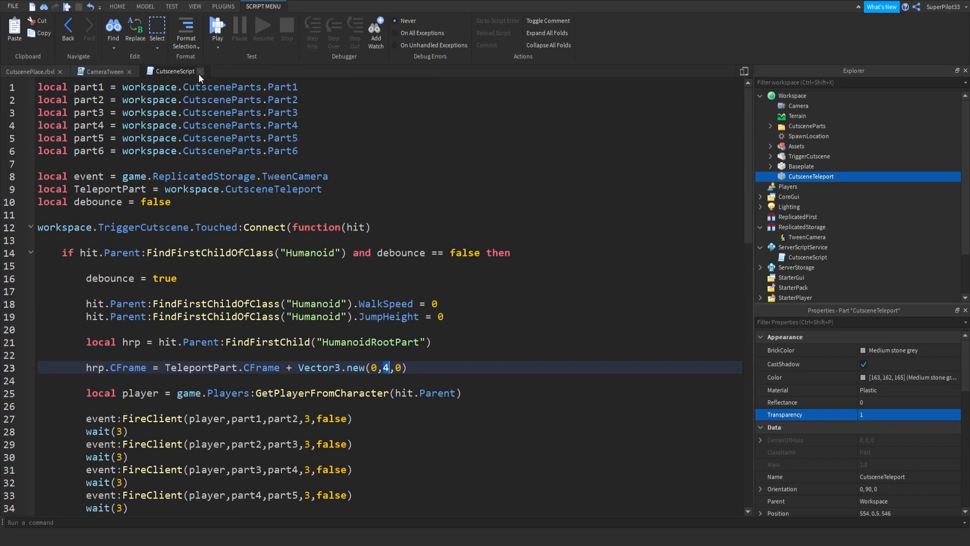
click(28, 70)
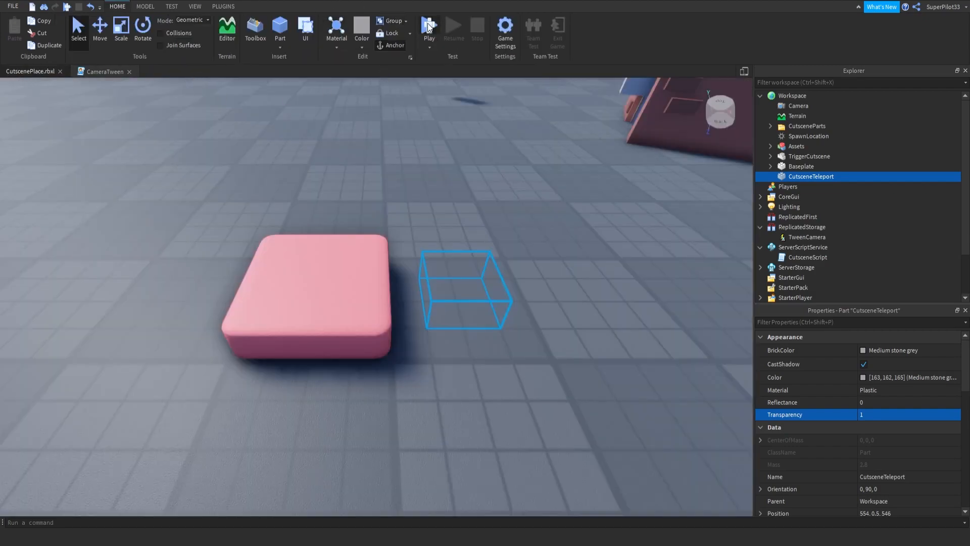
click(428, 29)
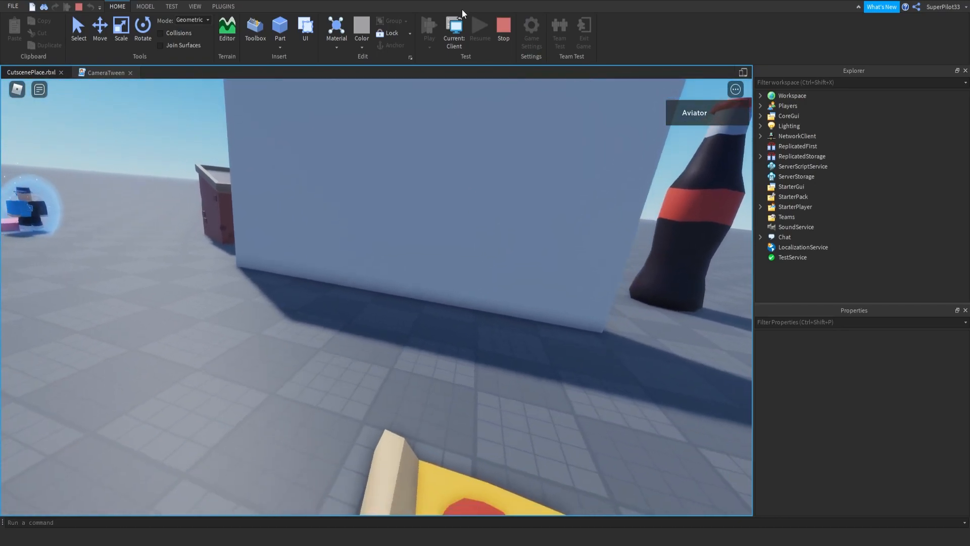
click(454, 28)
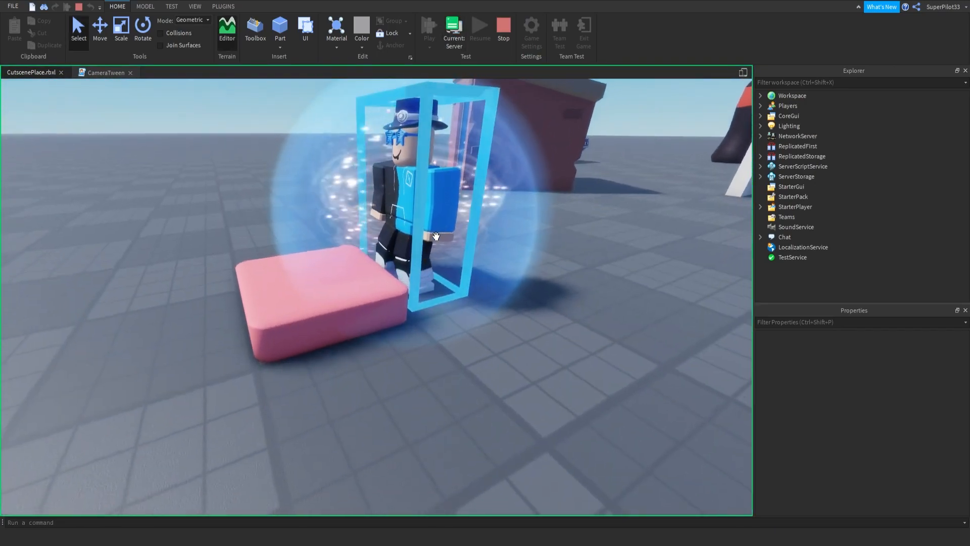
click(811, 186)
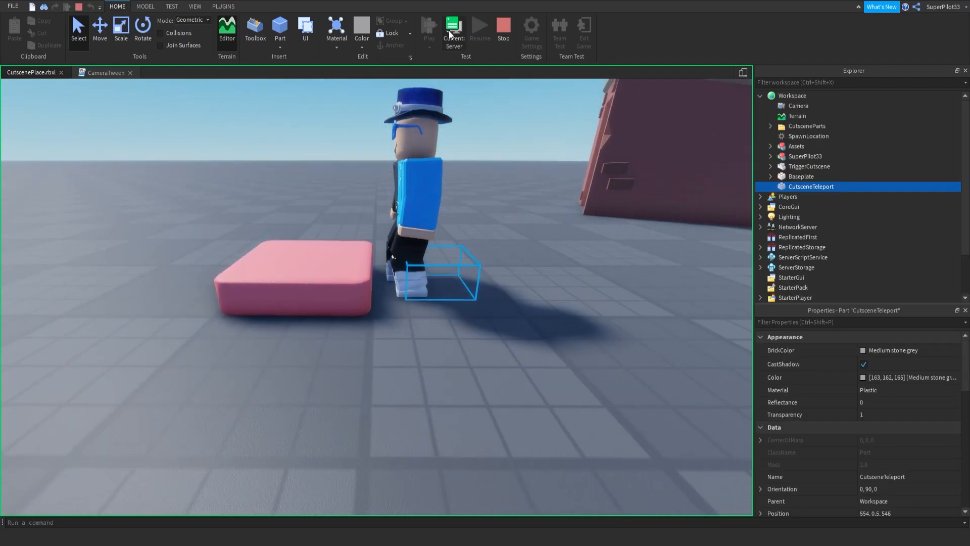
click(454, 28)
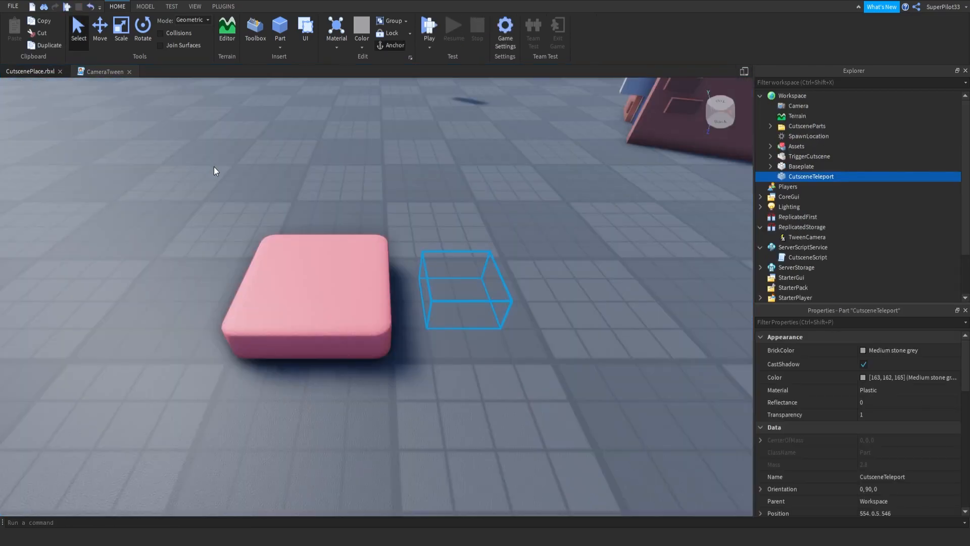
Step: Deselect the CutsceneTeleport part by clicking empty space
click(99, 29)
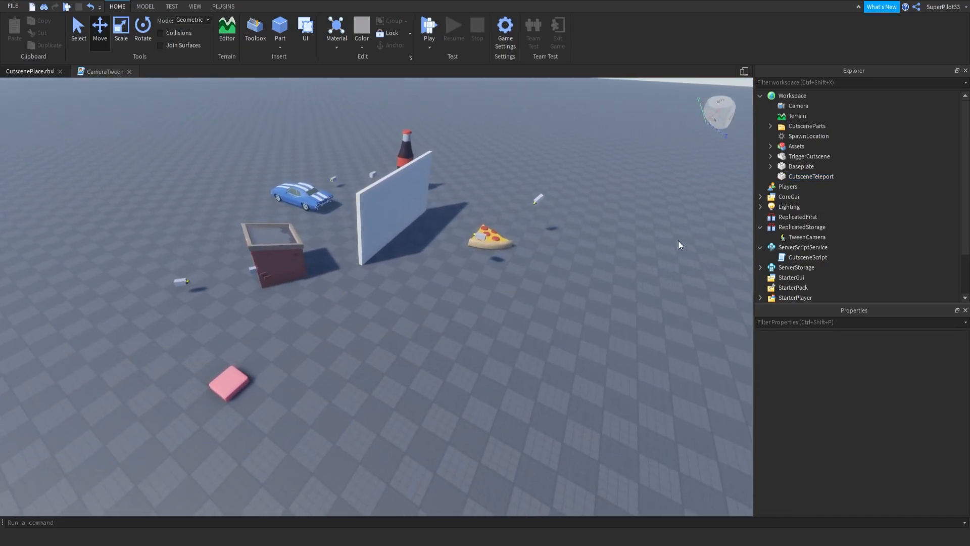
mouse_move(107, 212)
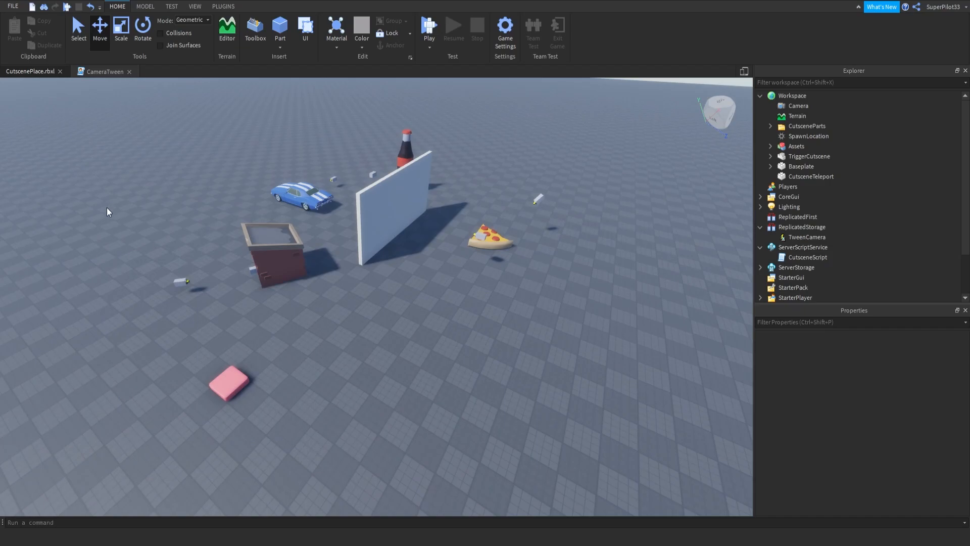
mouse_move(145, 265)
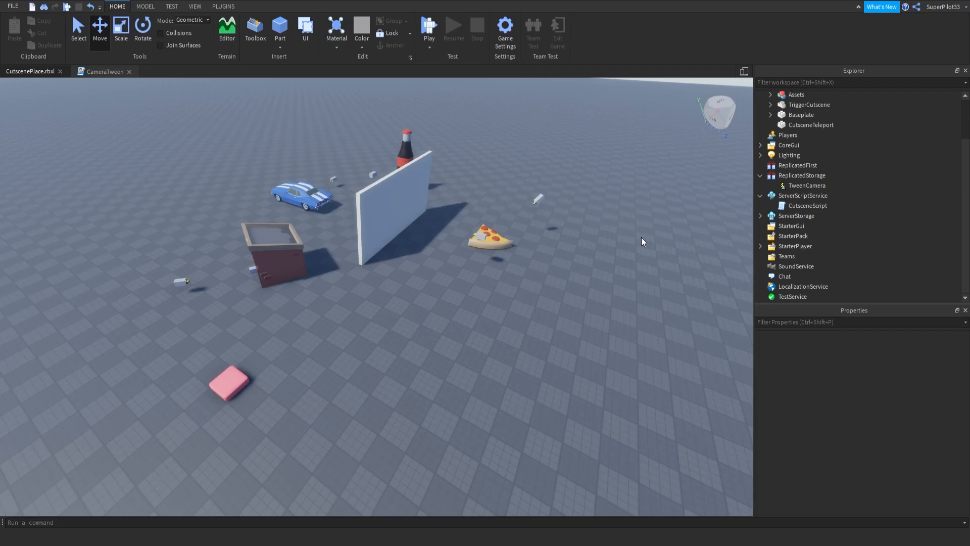
mouse_move(623, 266)
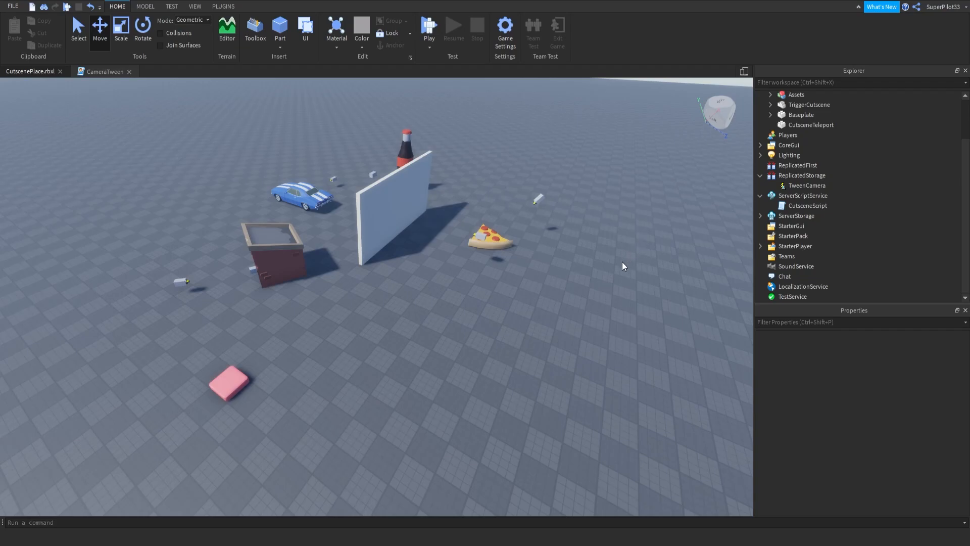